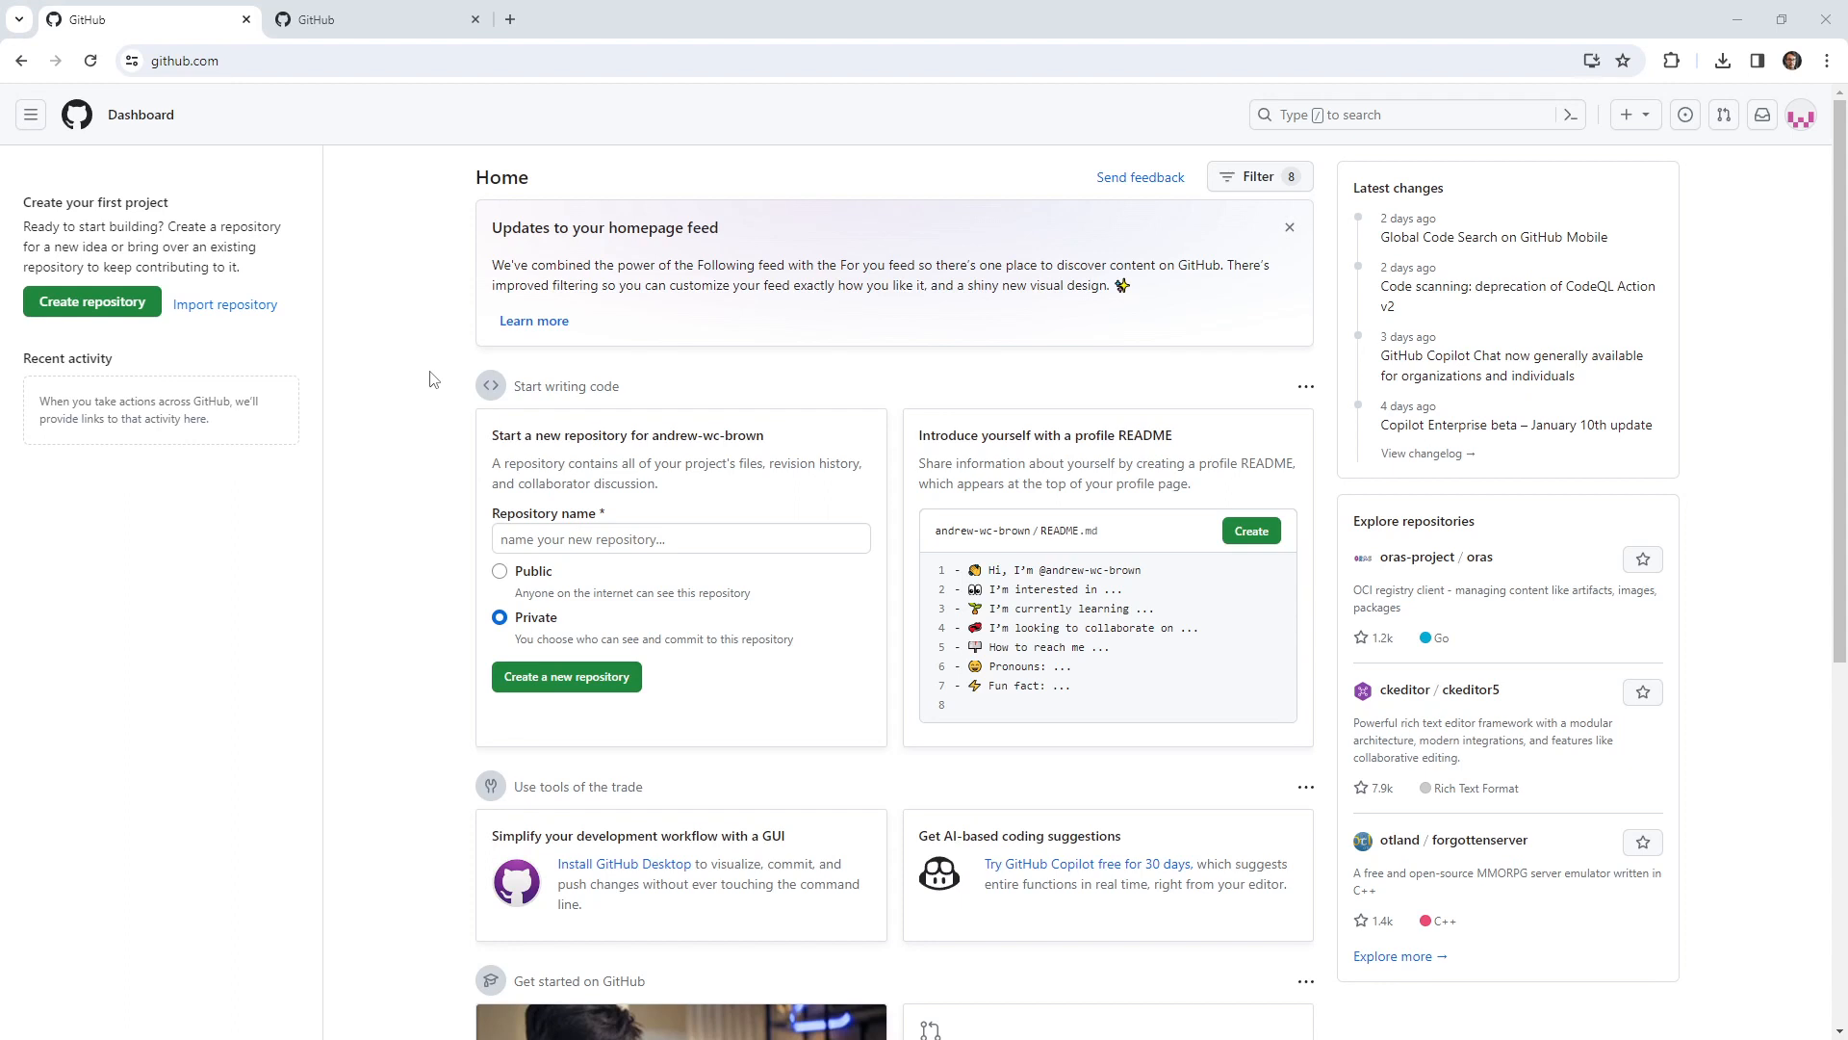
Close the duplicate second GitHub tab so only andrew-wc-brown's dashboard remains
left_click(378, 19)
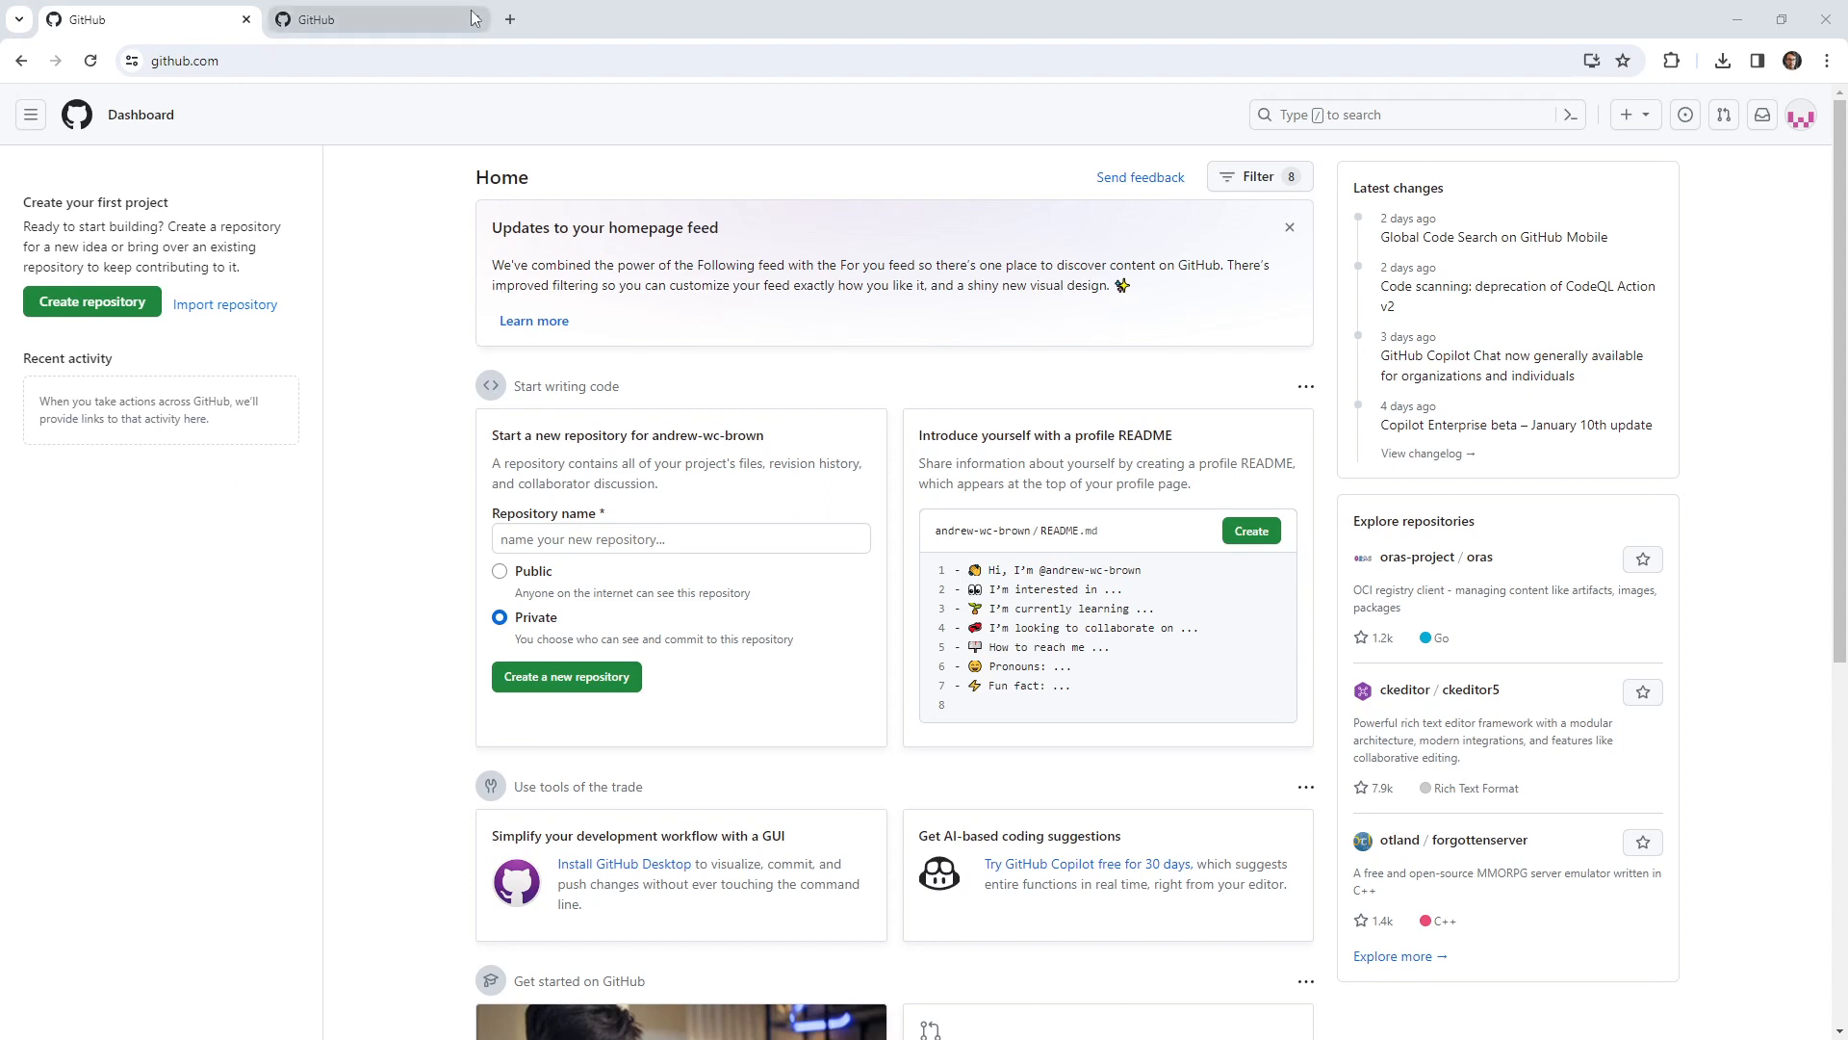
left_click(246, 20)
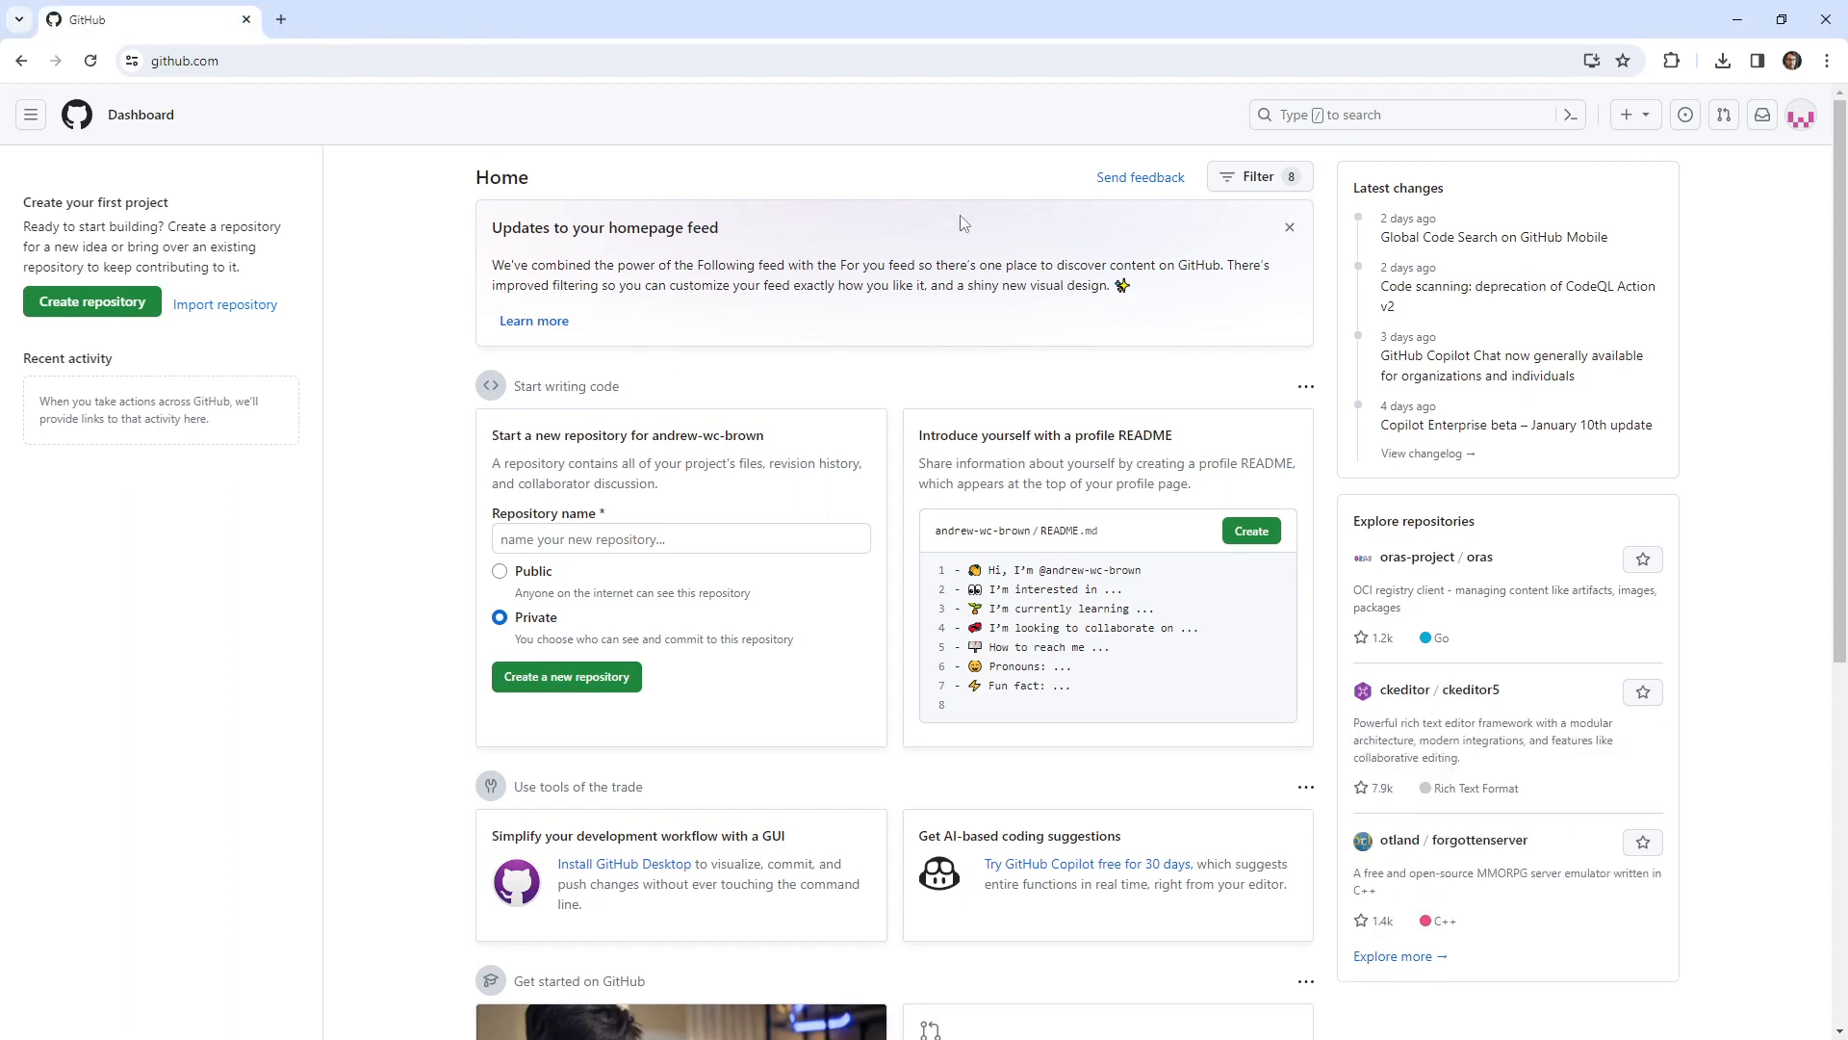
mouse_move(1122, 256)
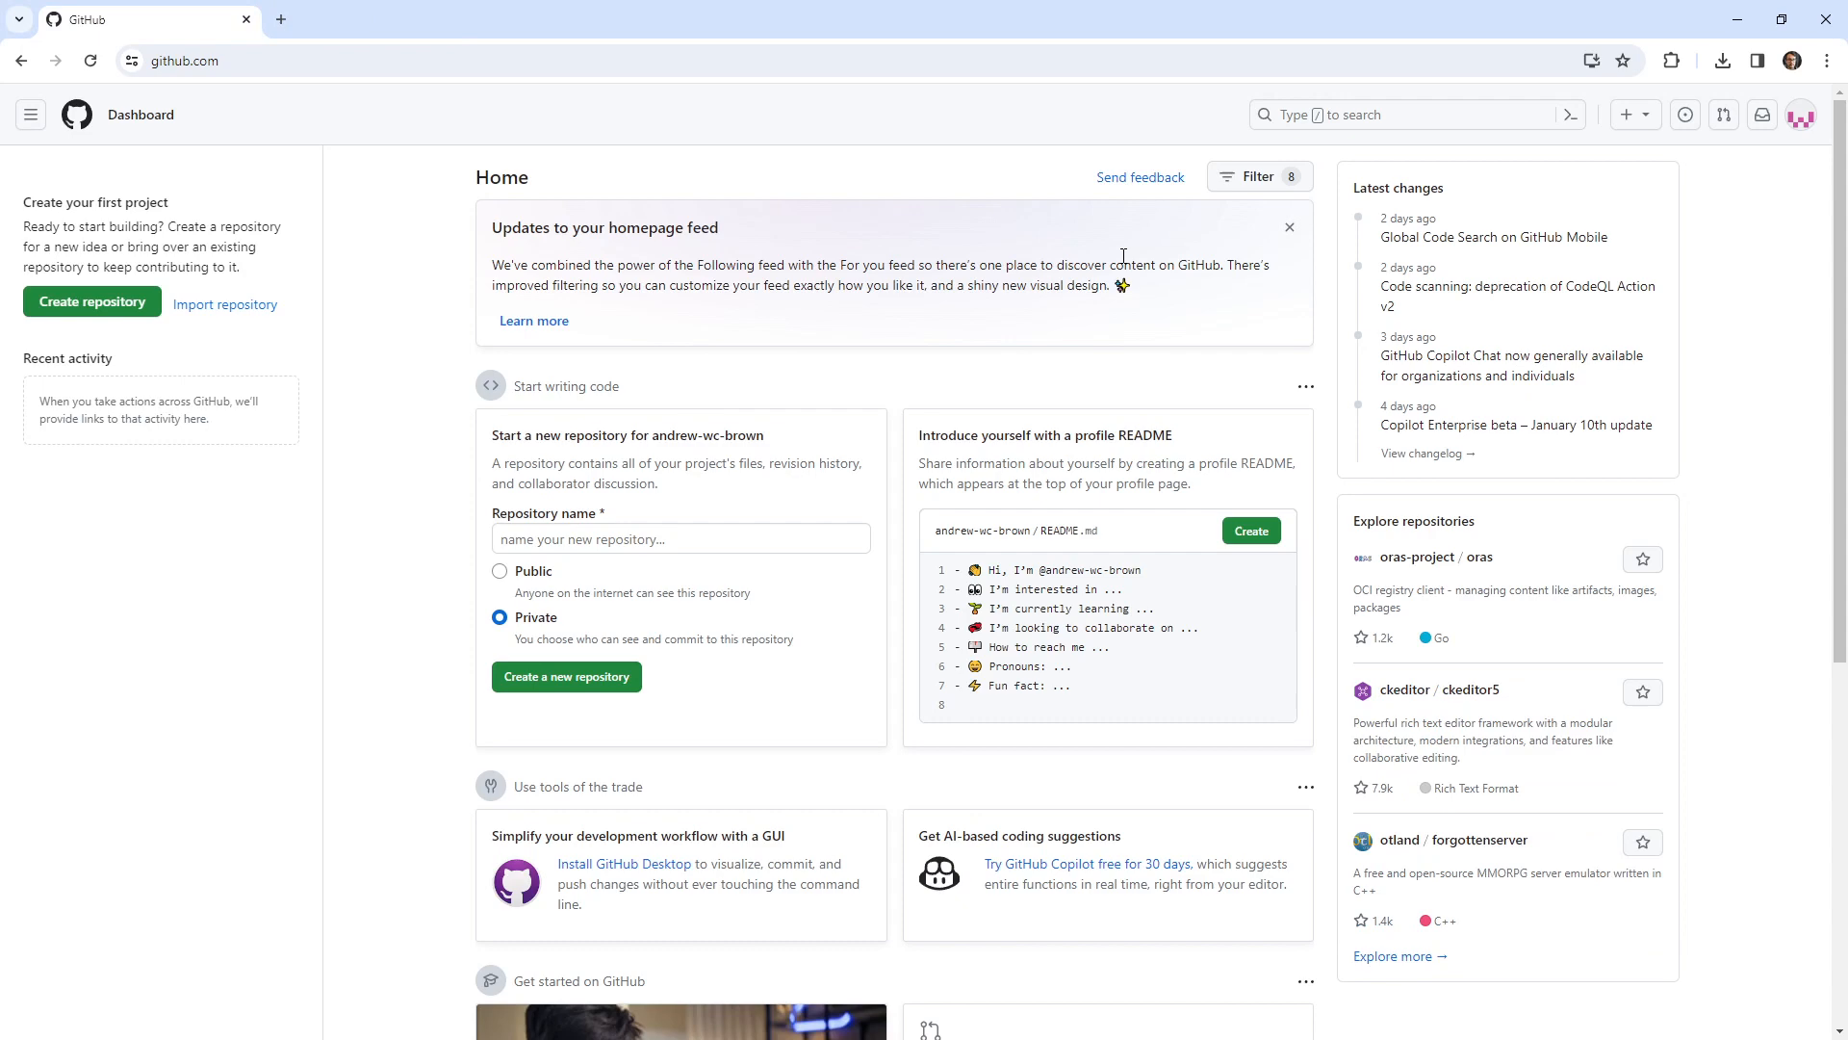
mouse_move(1801, 135)
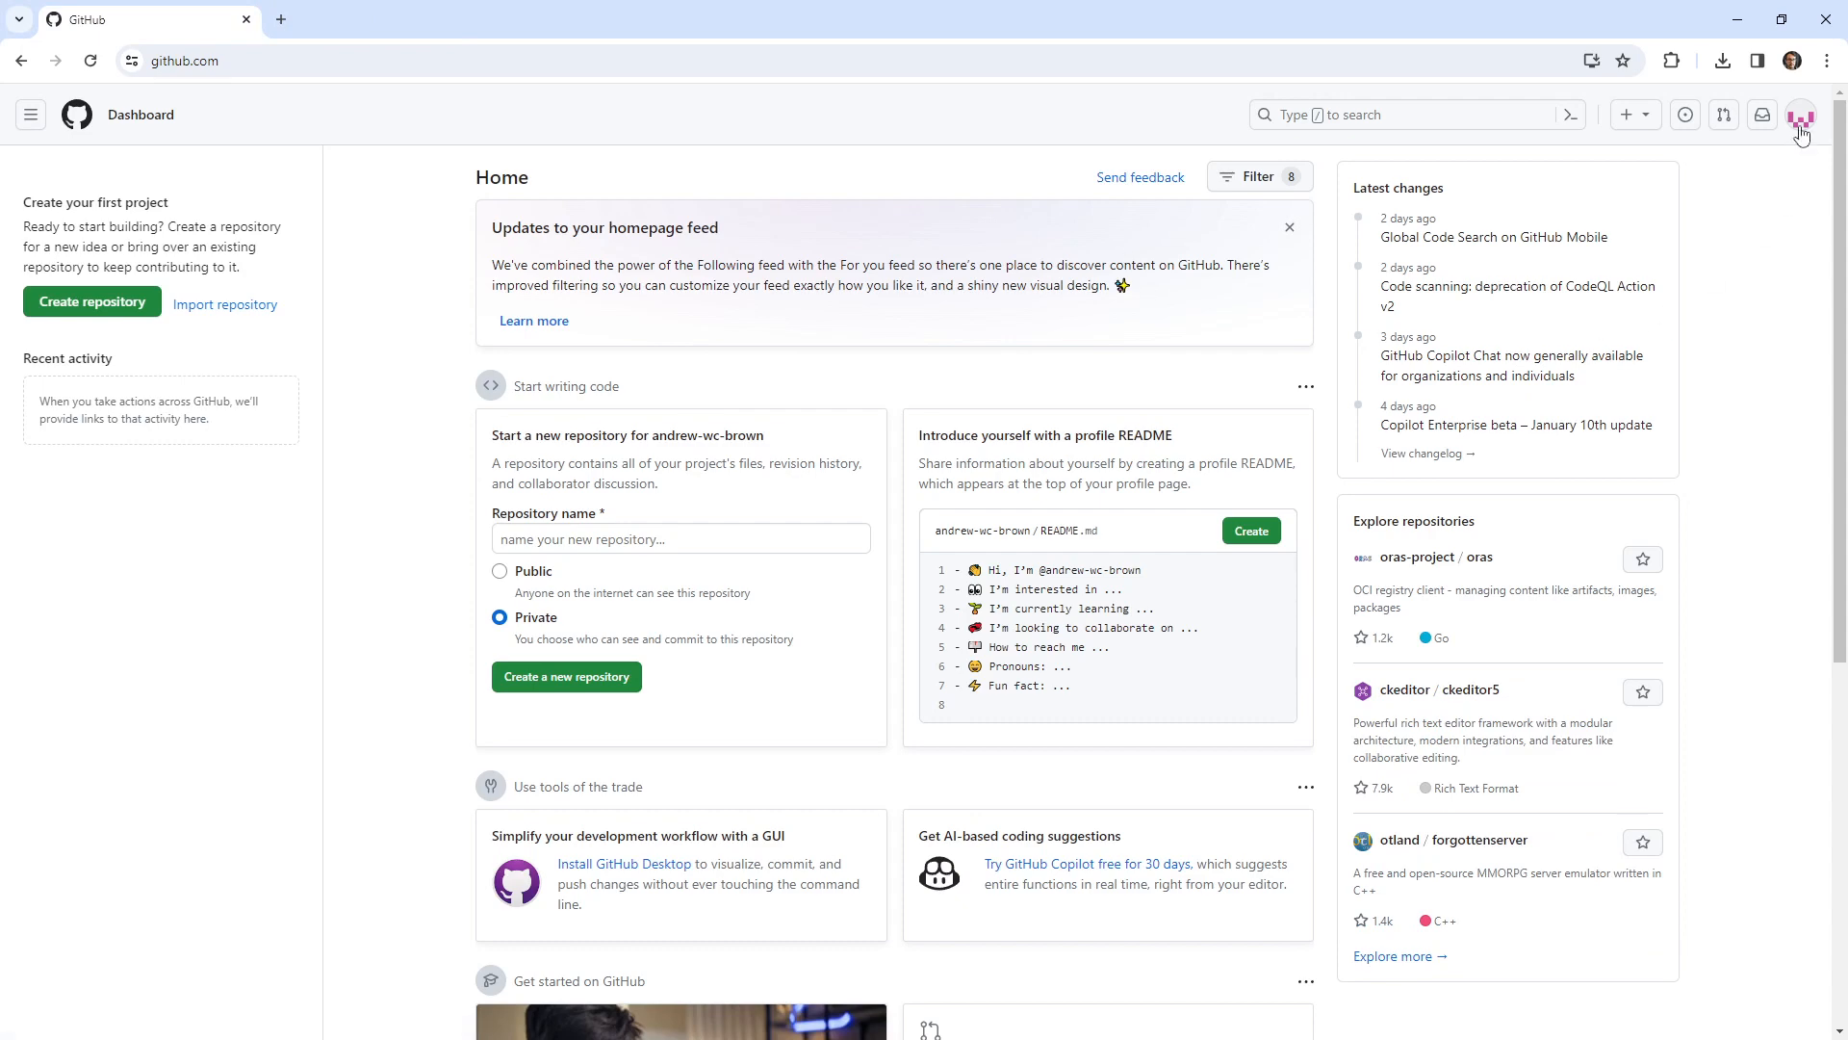
Add another account from the avatar menu and sign in with the saved username and password
left_click(1801, 115)
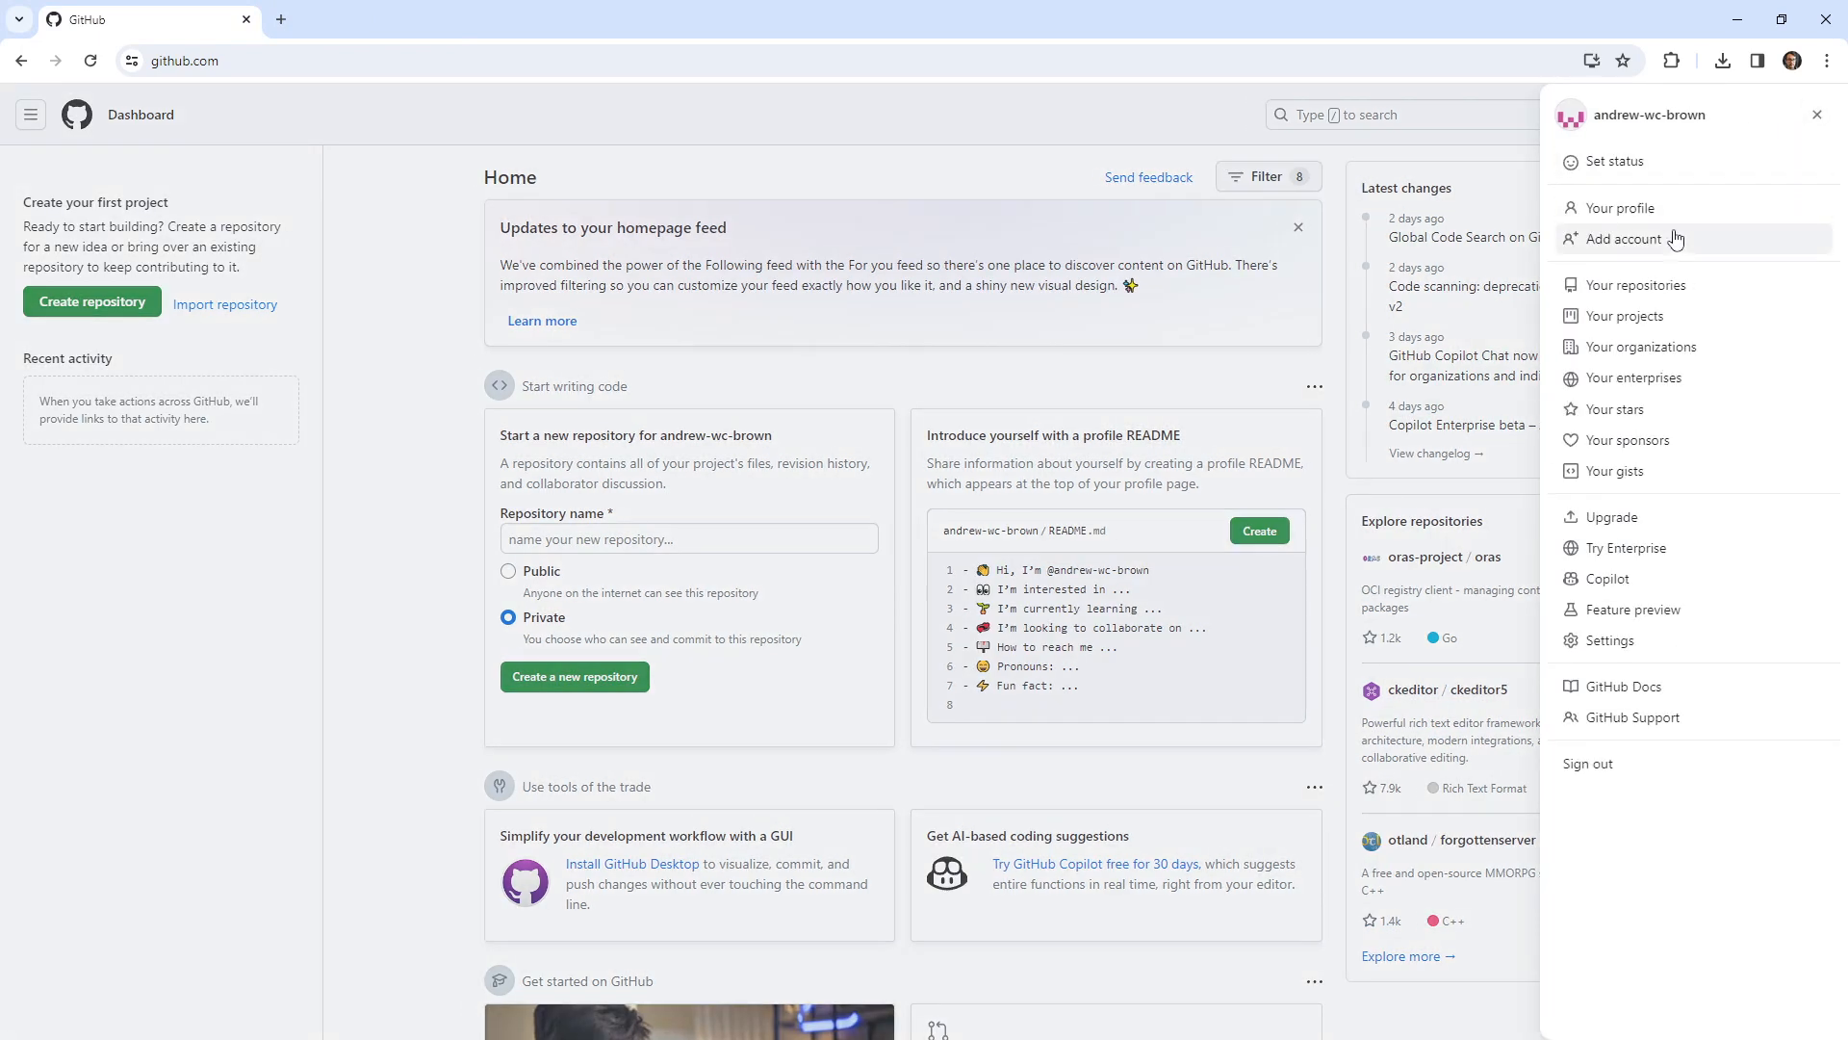
left_click(1624, 237)
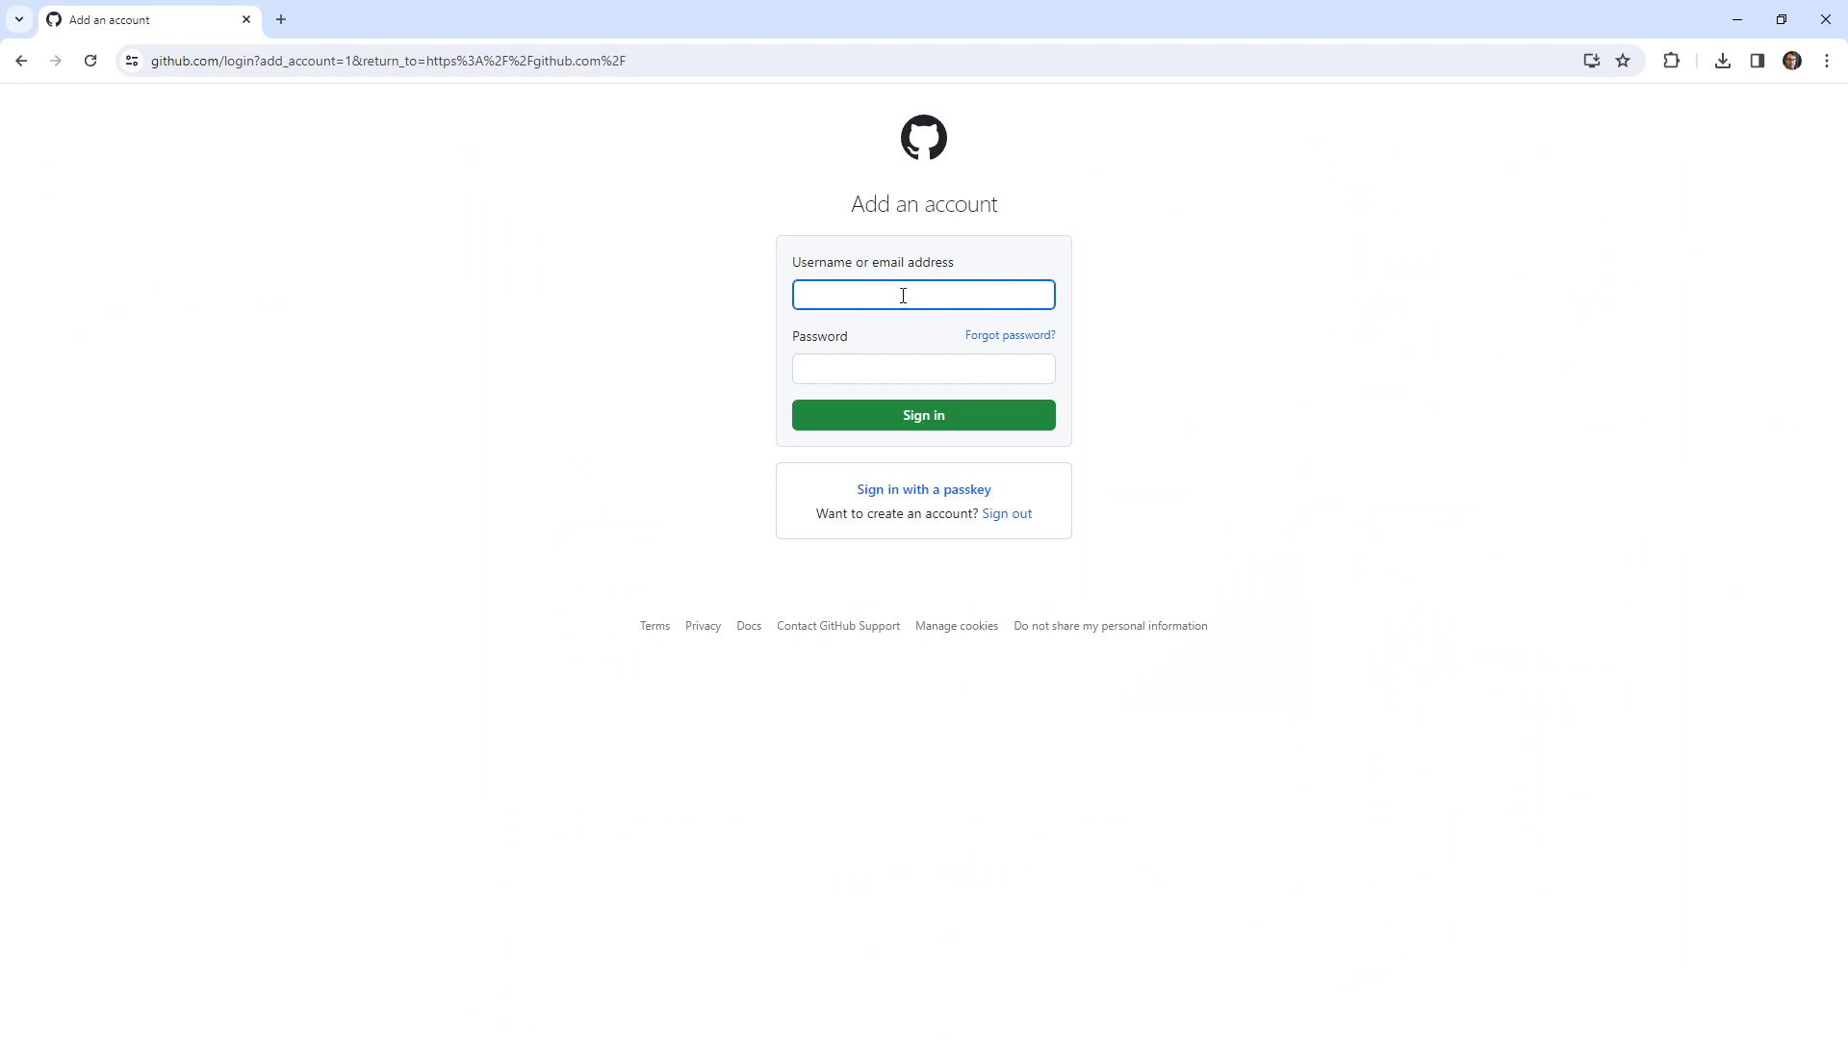
left_click(923, 294)
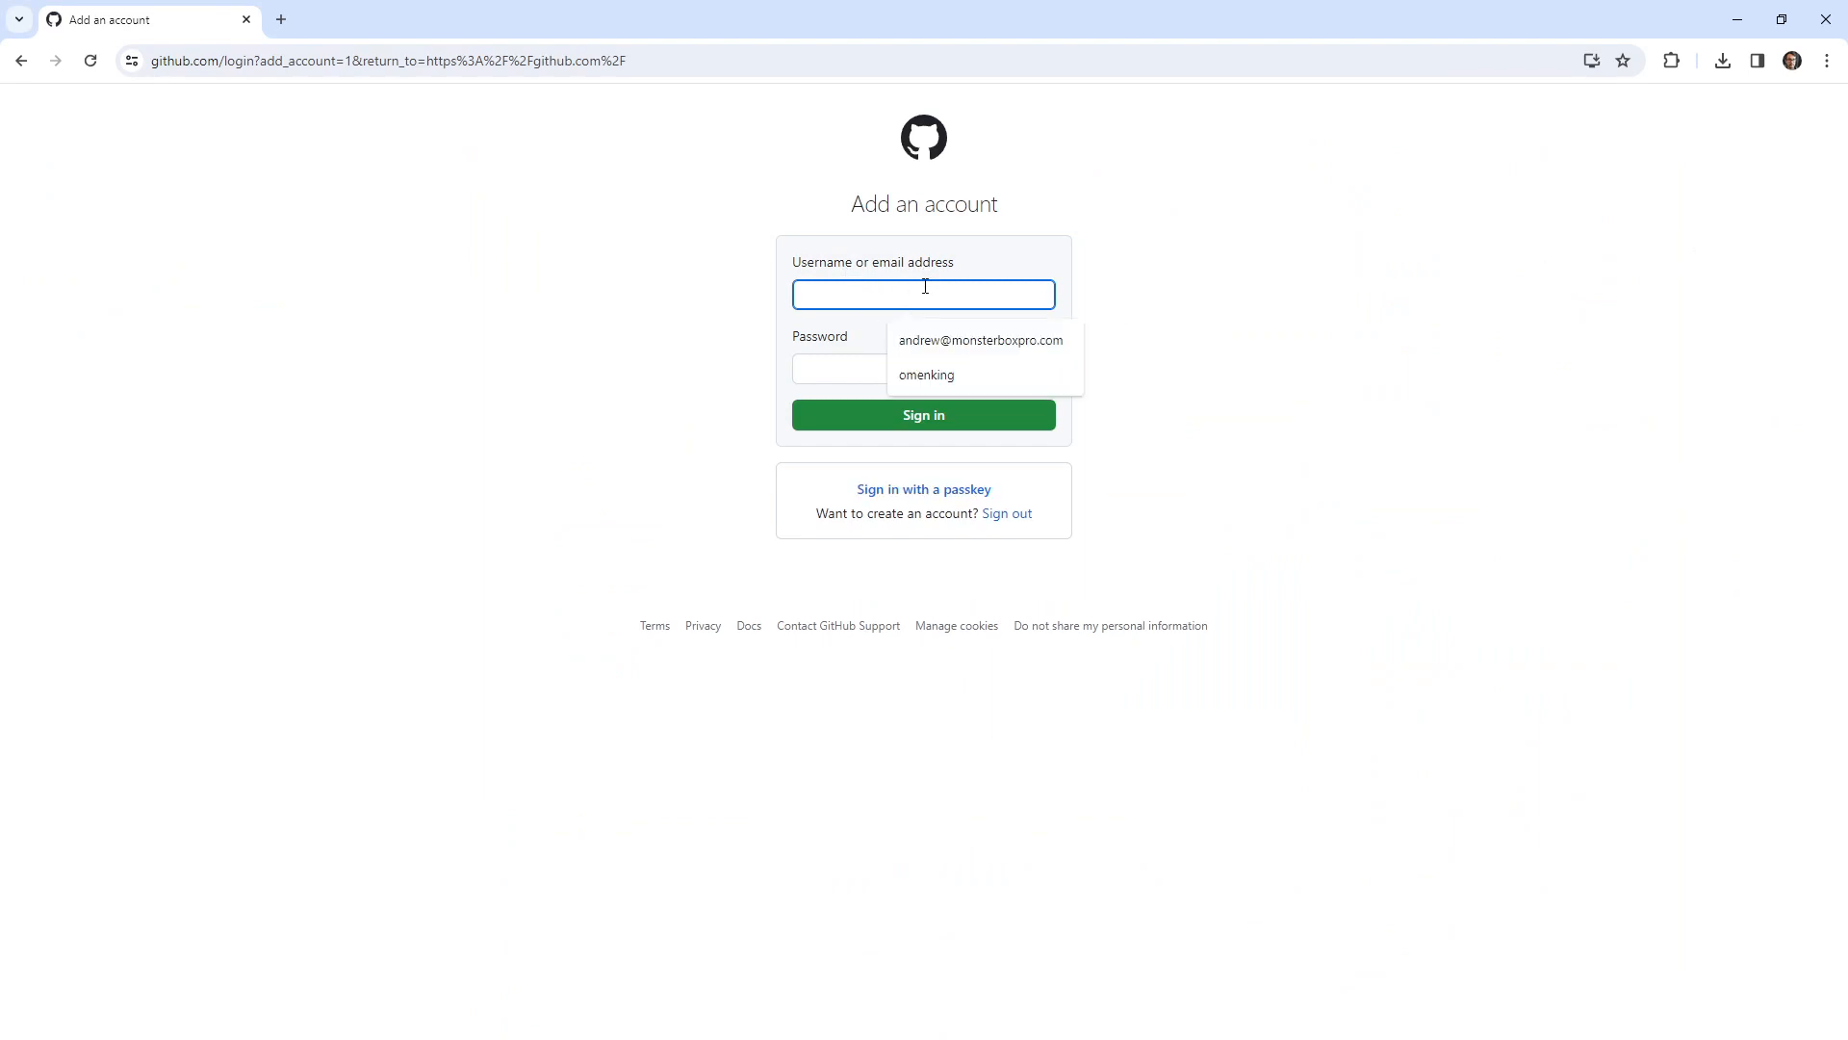
left_click(978, 340)
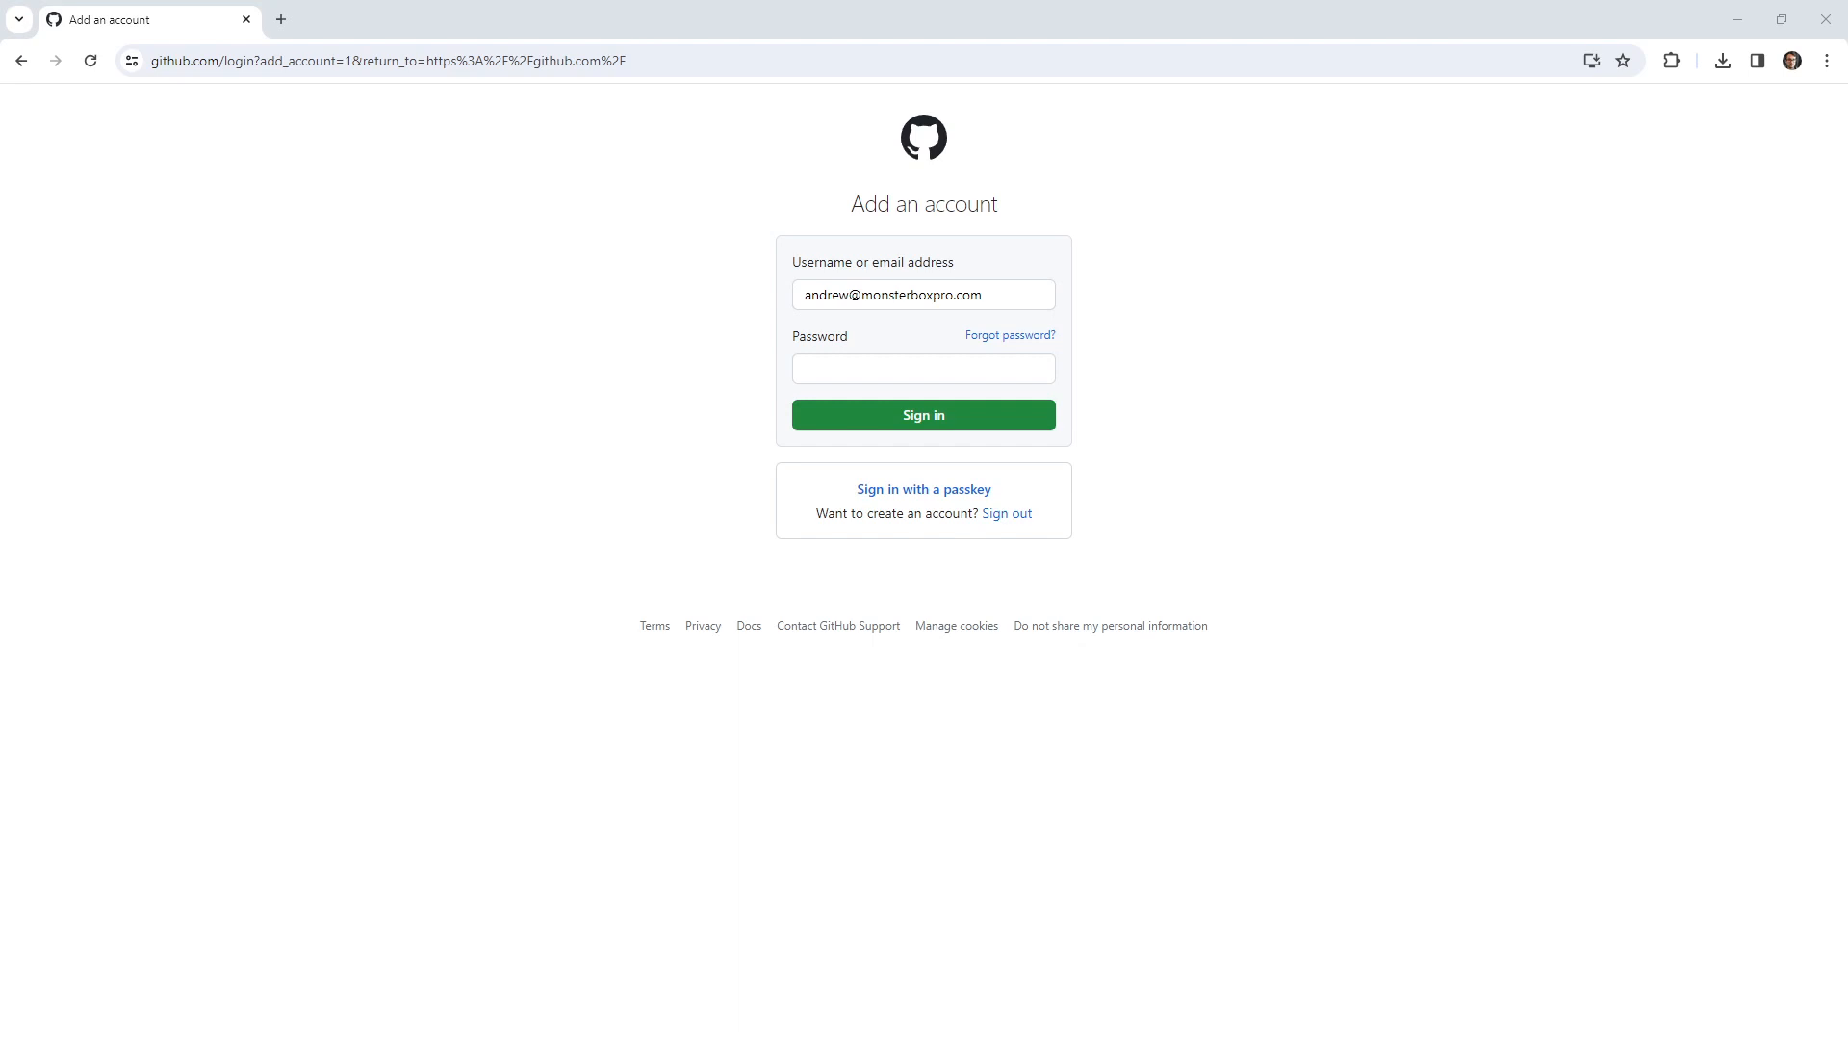
left_click(923, 368)
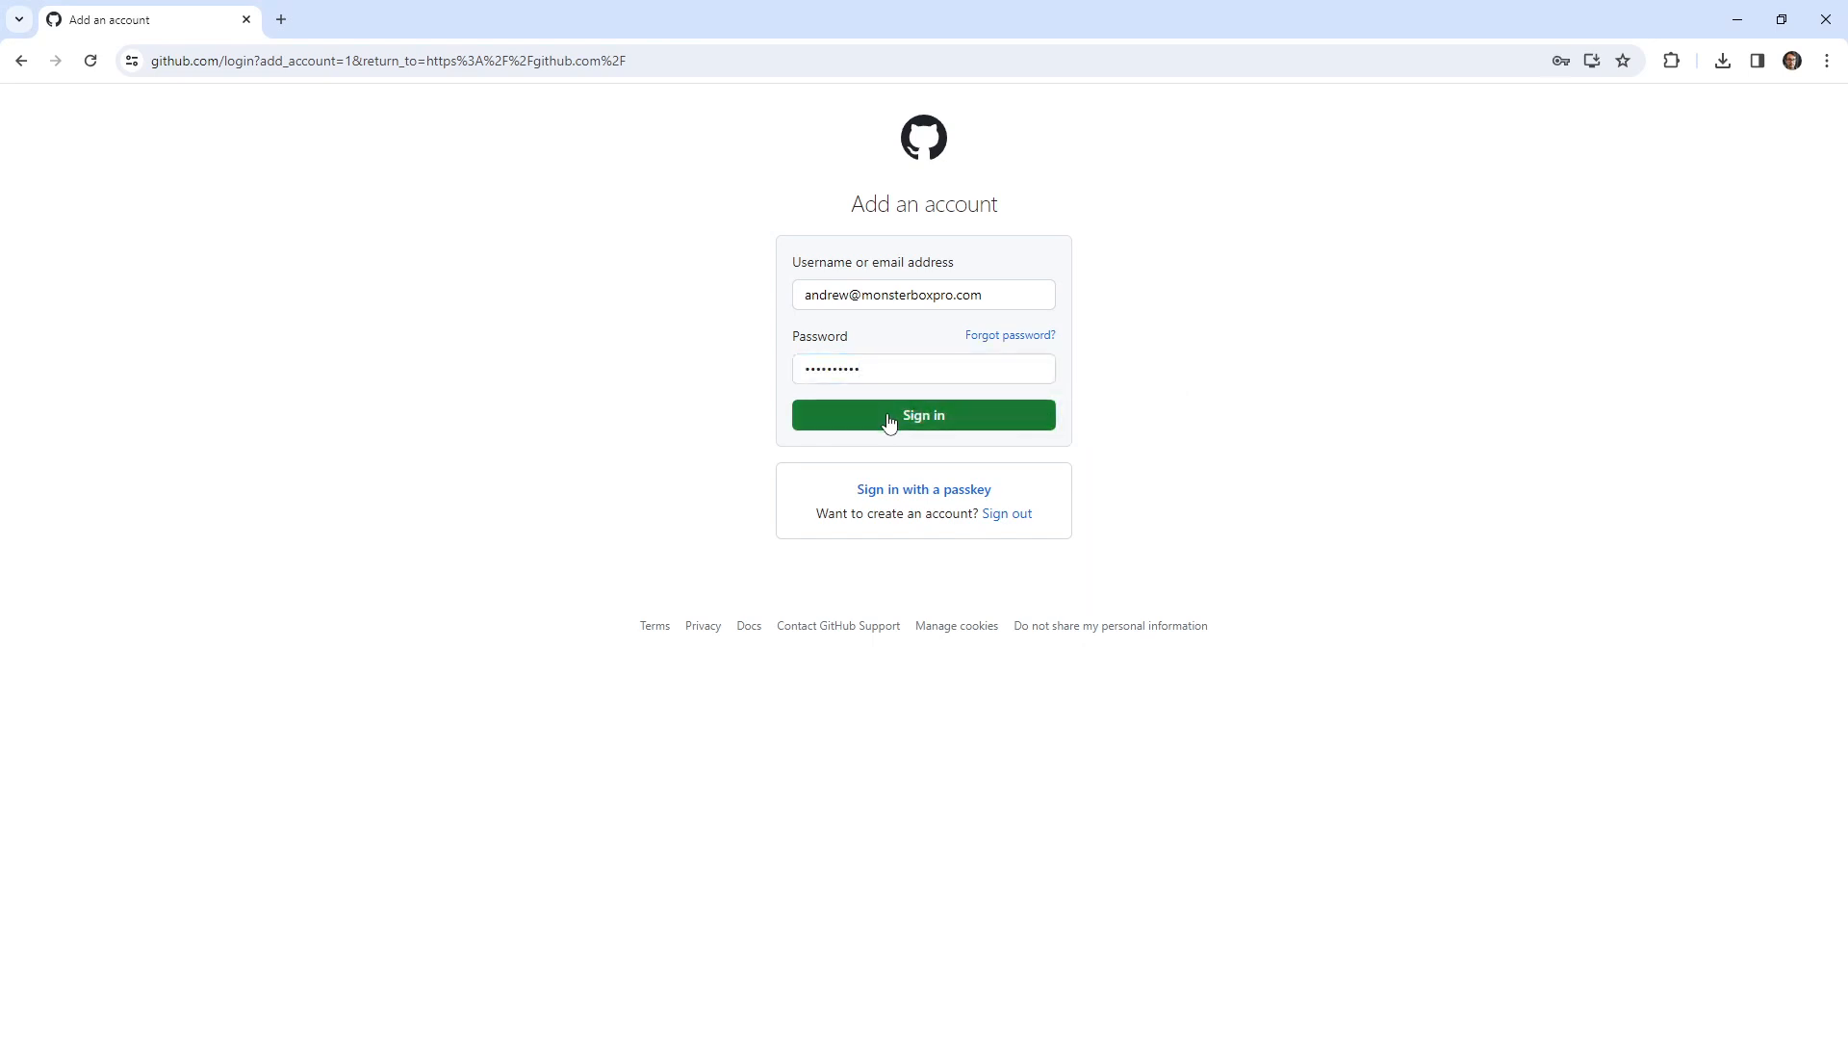
left_click(924, 414)
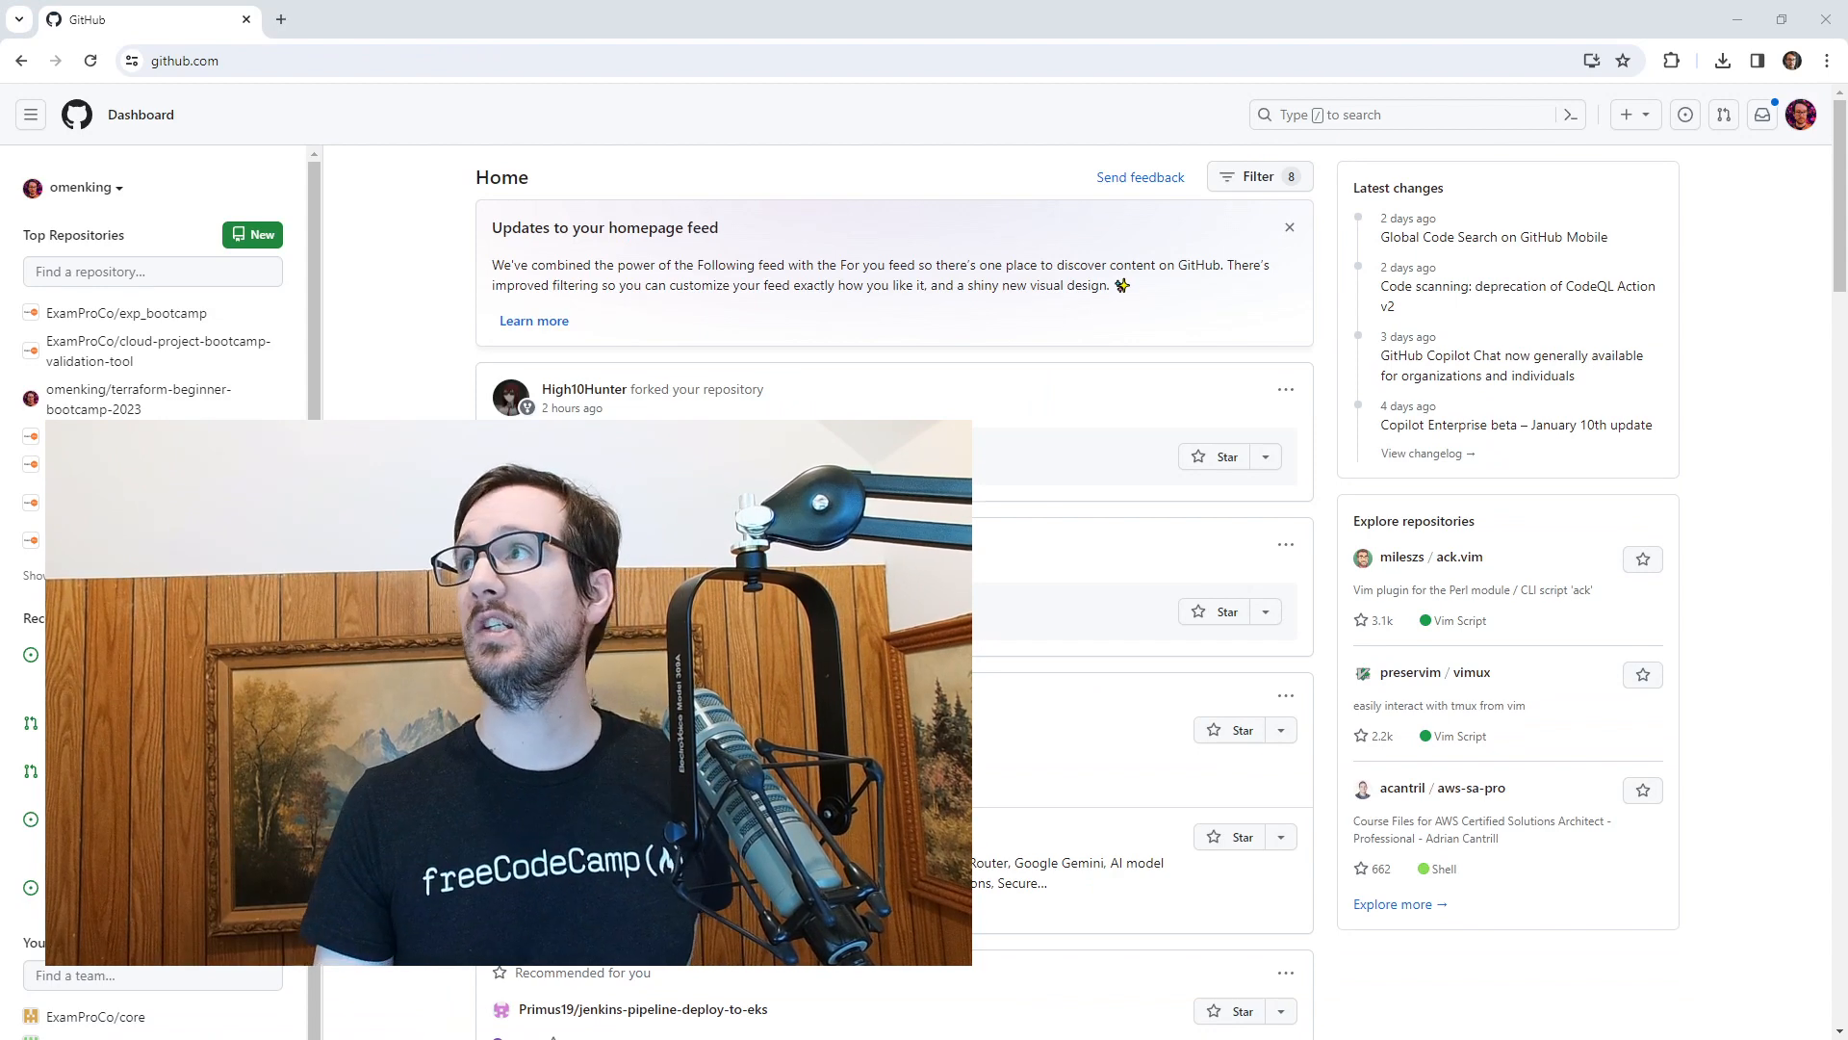
Check the account and dashboard context, then start a new repository from the + menu
left_click(1802, 115)
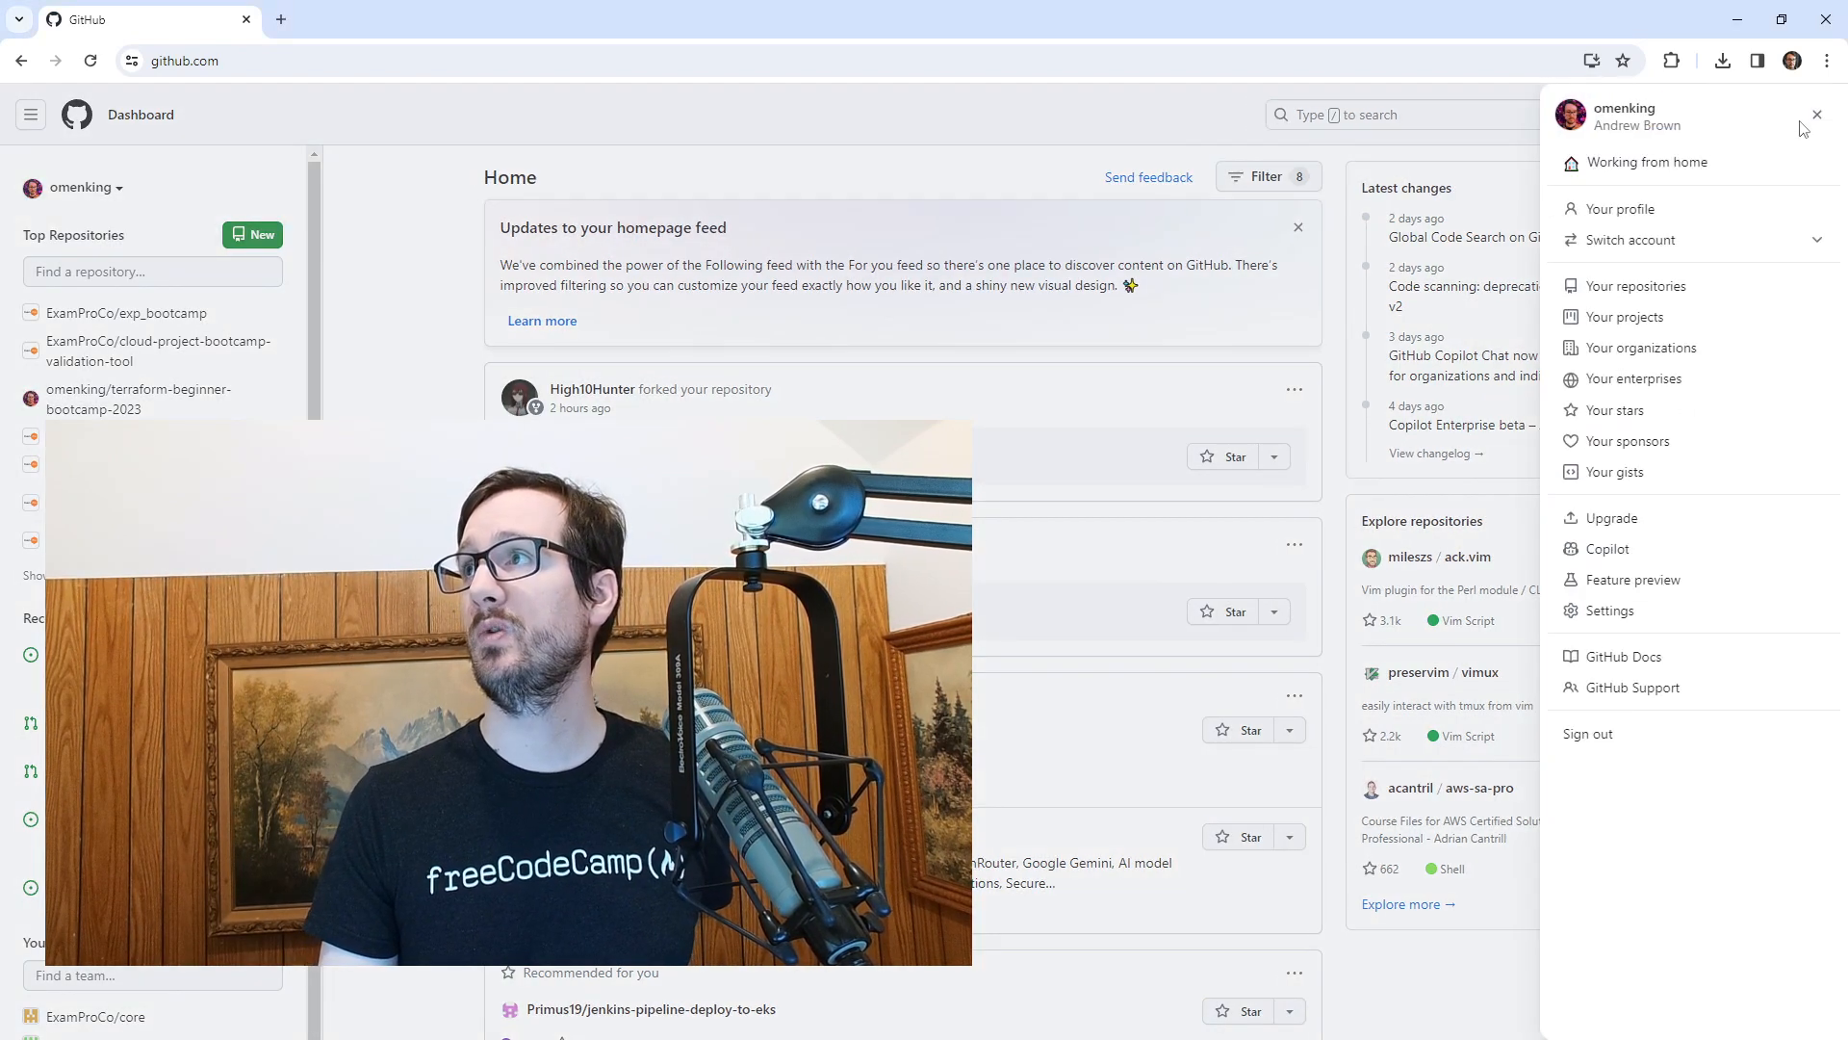
left_click(1632, 240)
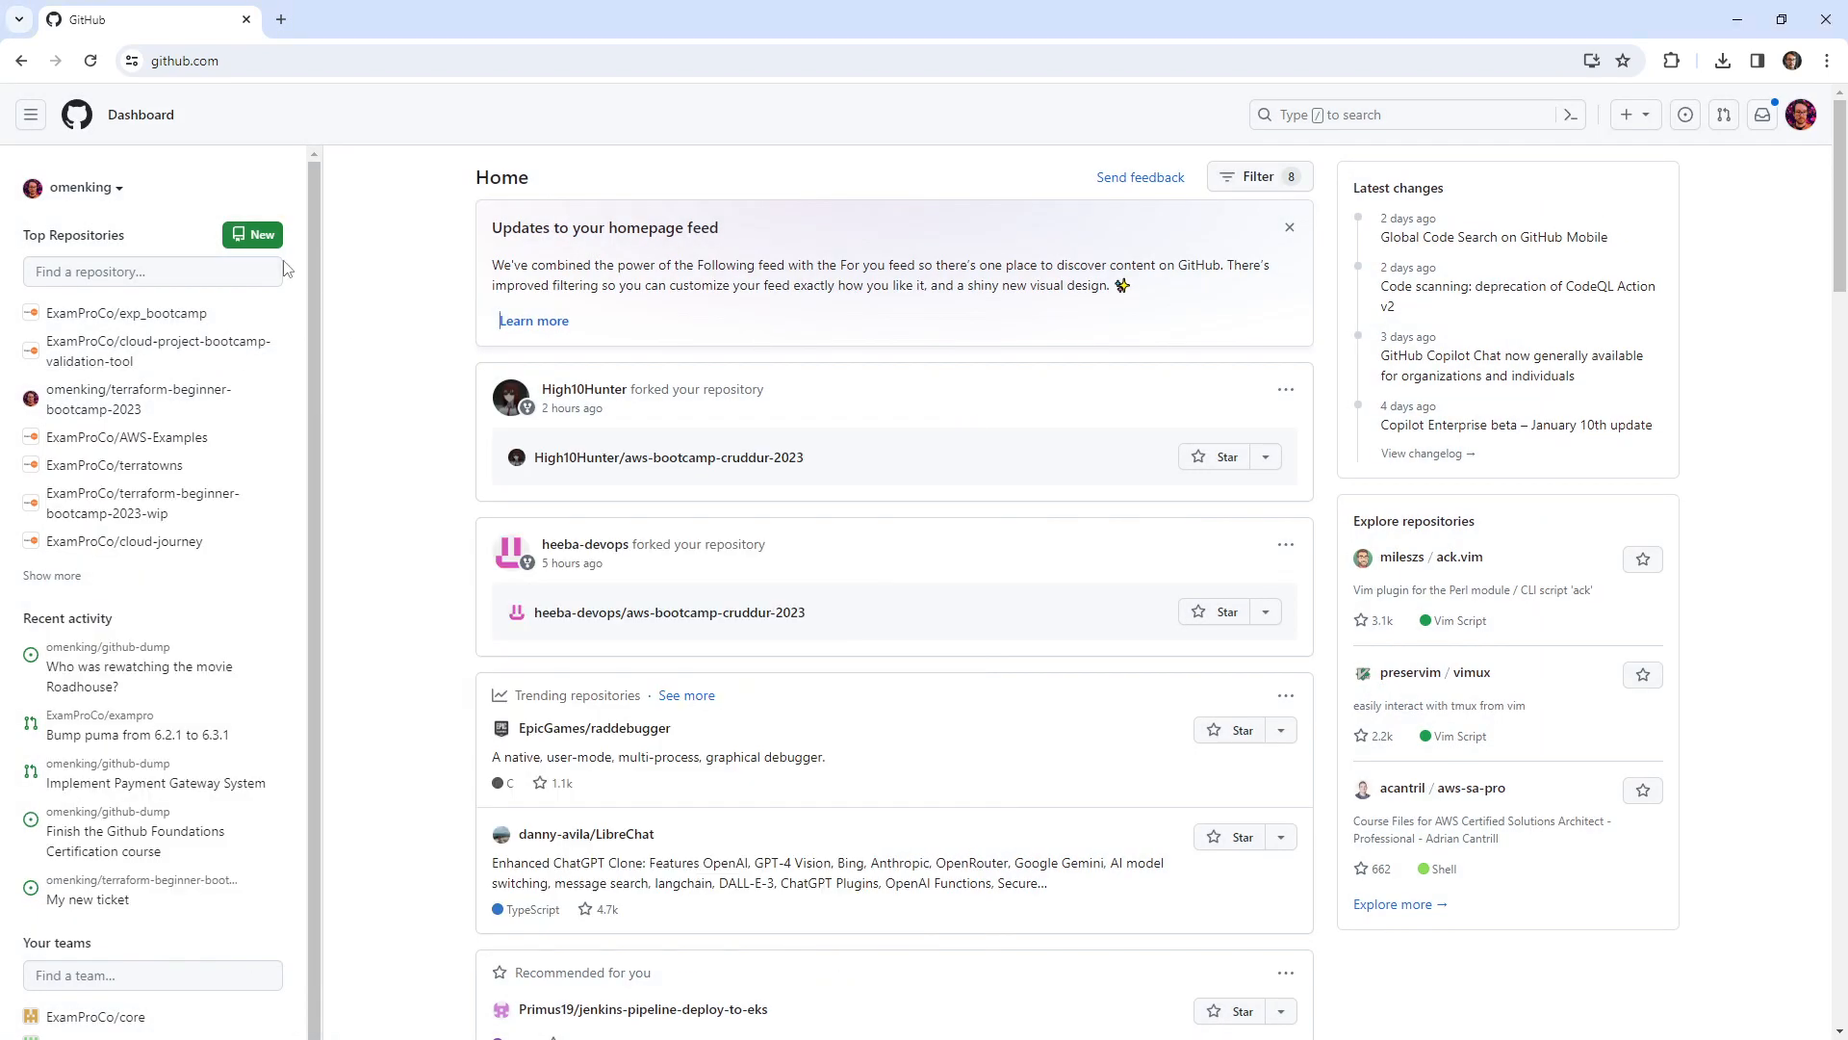
left_click(83, 186)
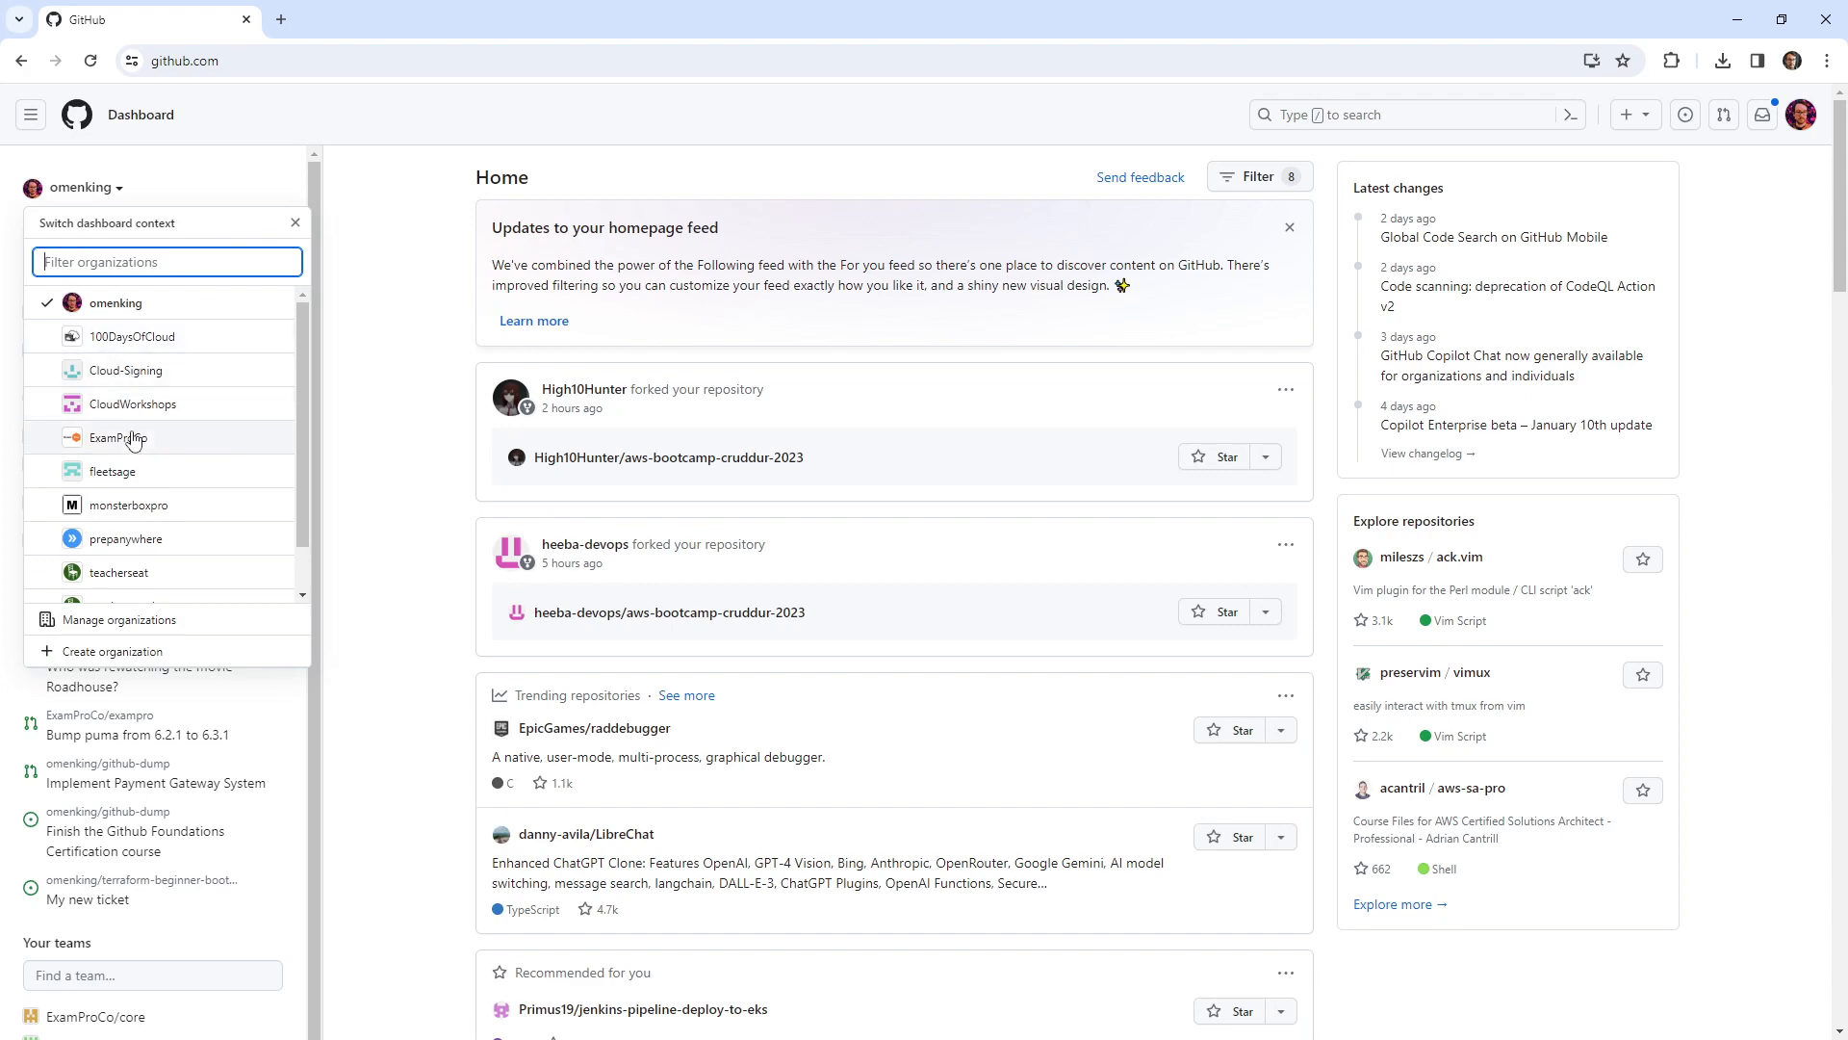
left_click(118, 437)
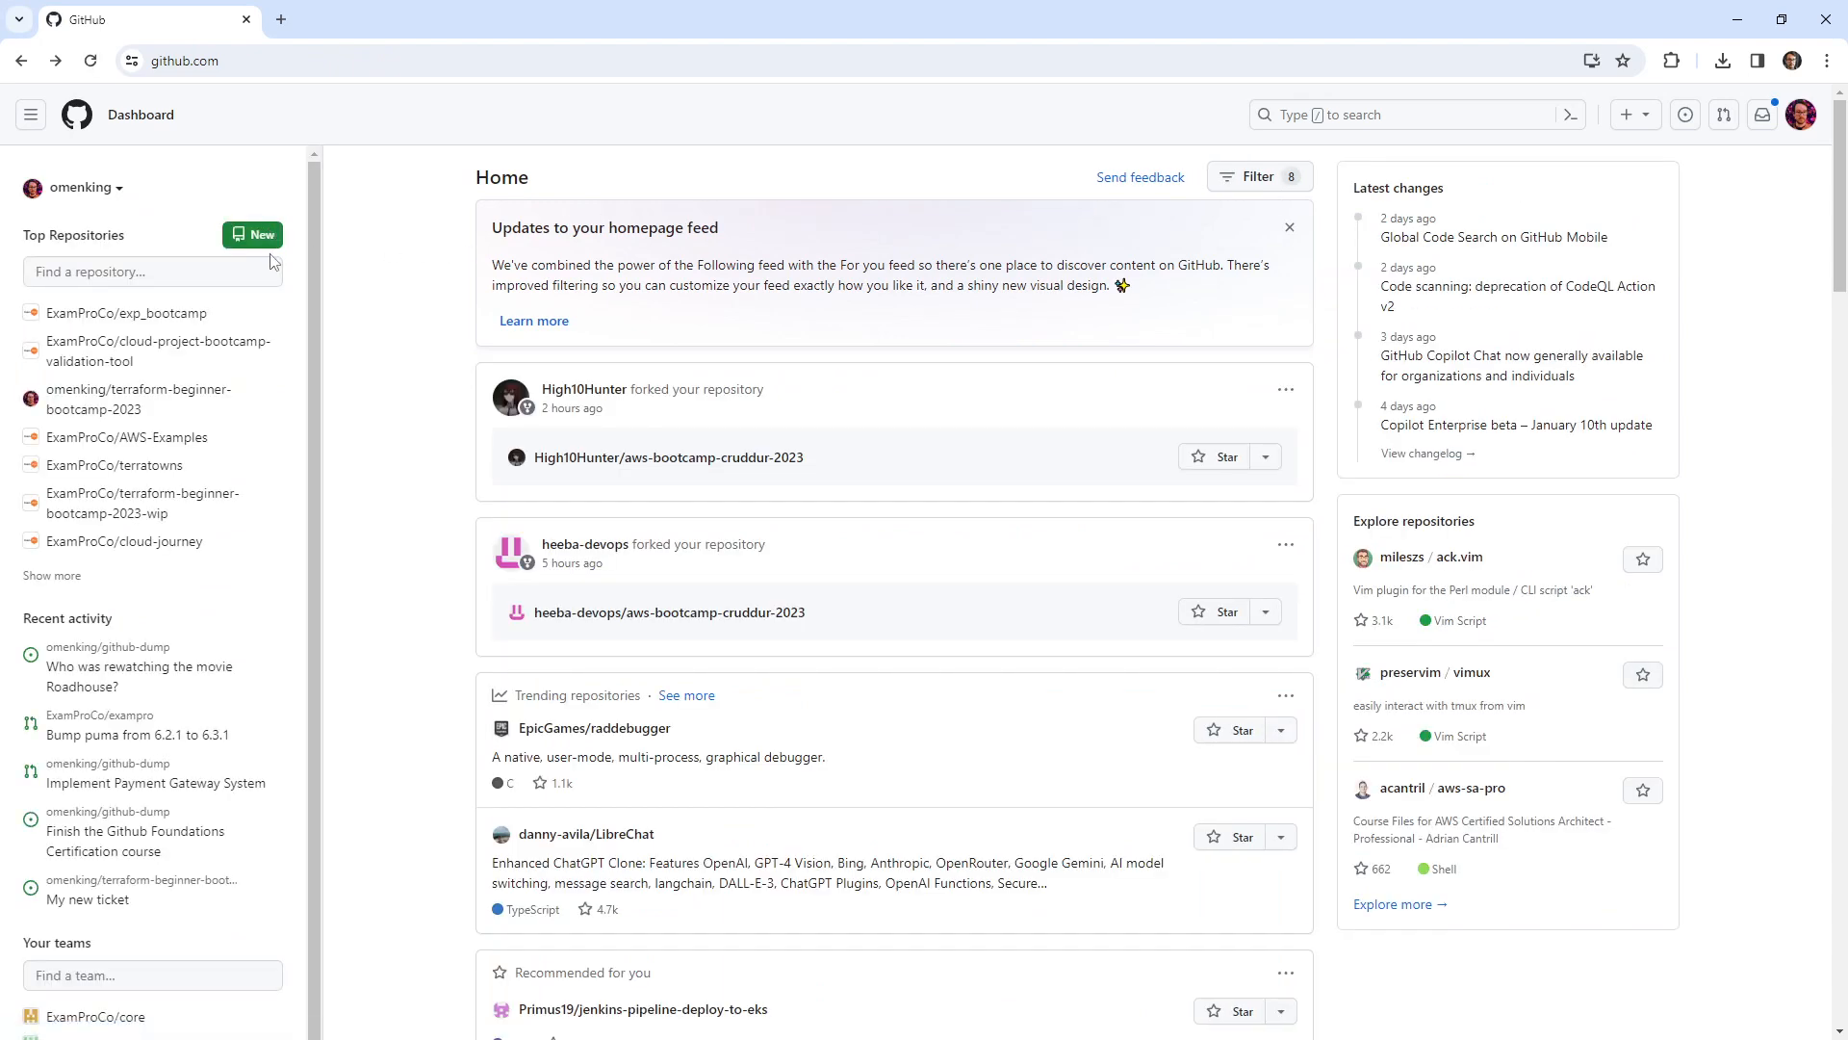
mouse_move(247, 242)
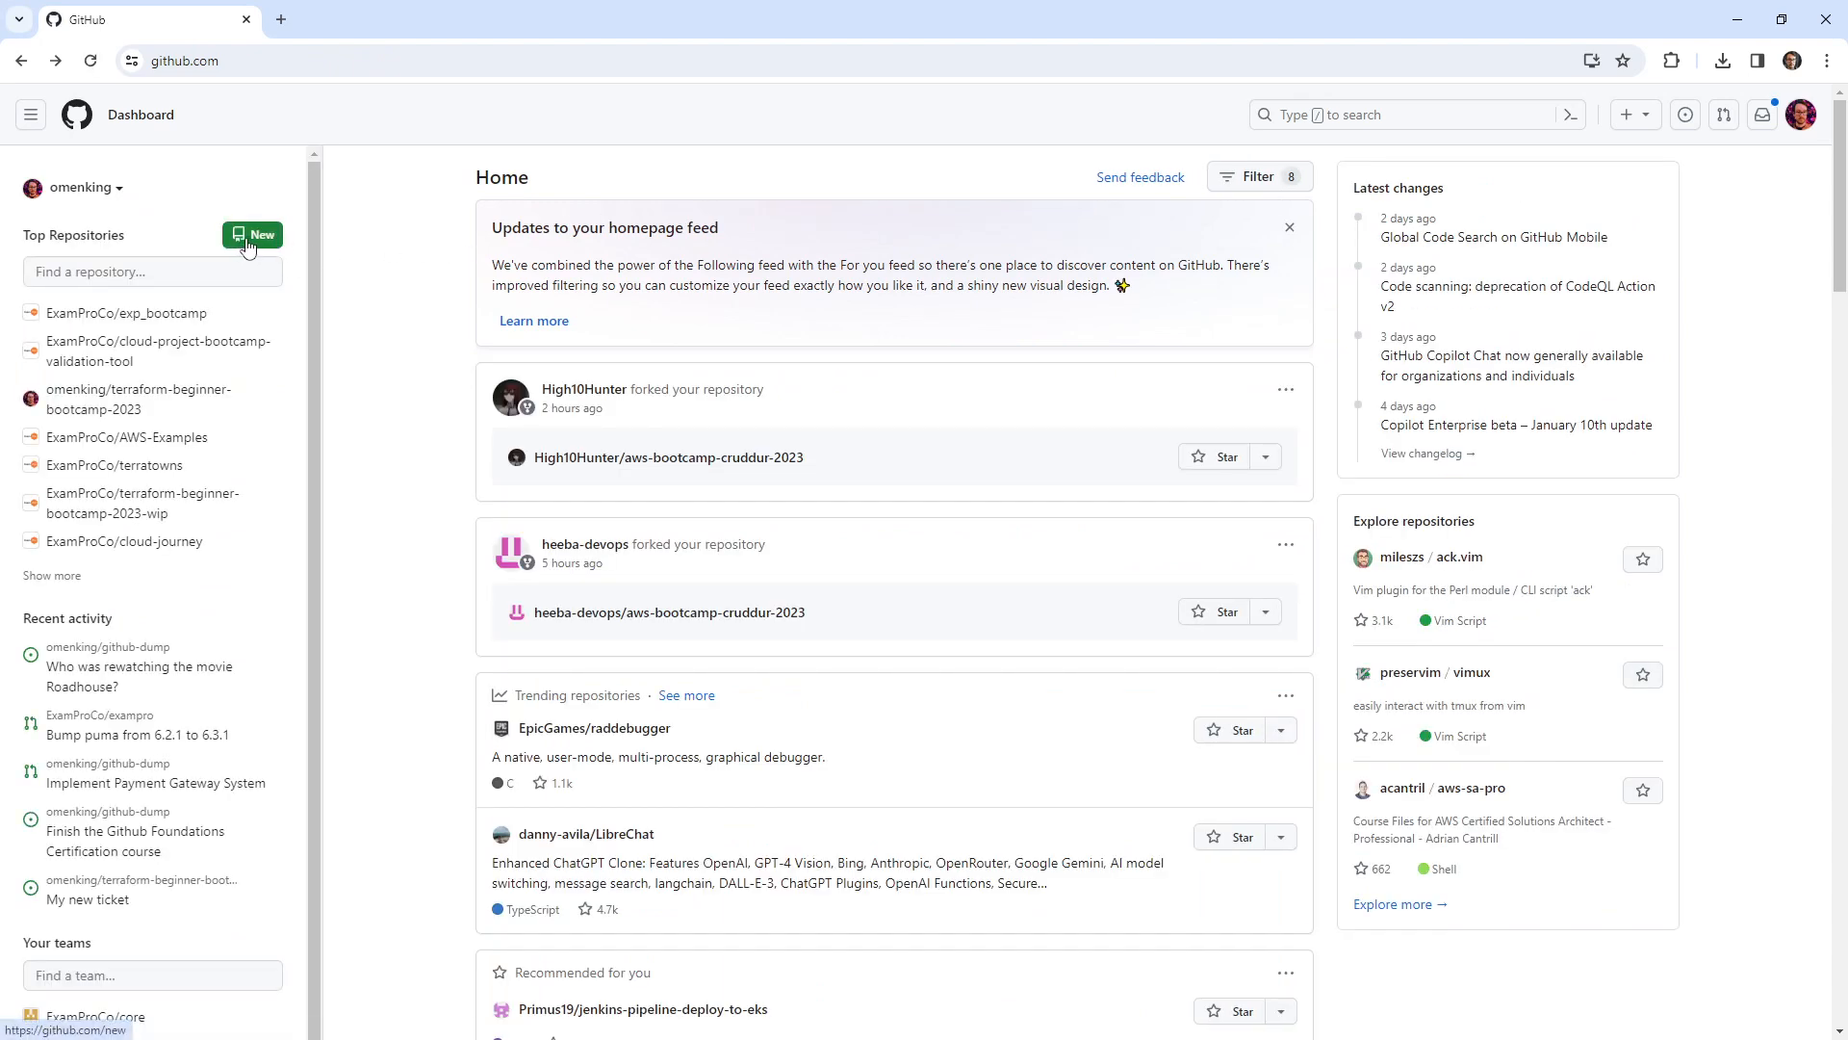
left_click(1647, 115)
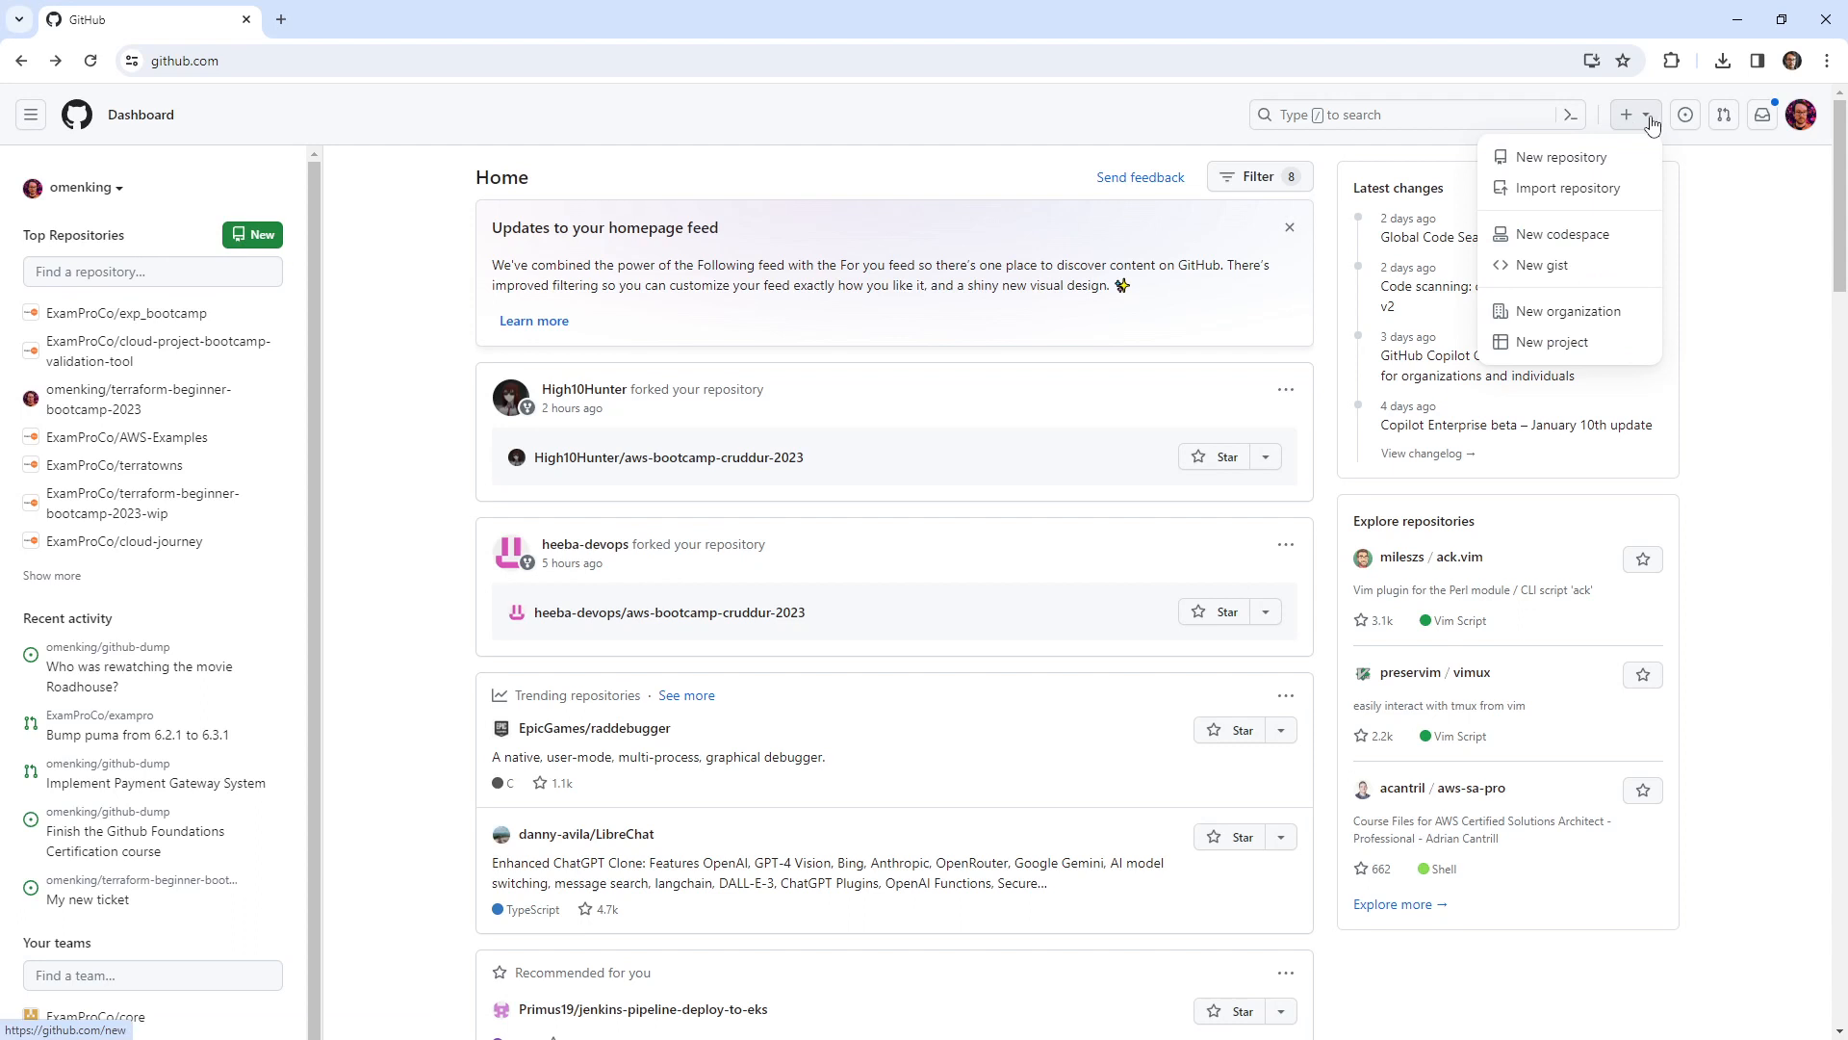
mouse_move(1723, 279)
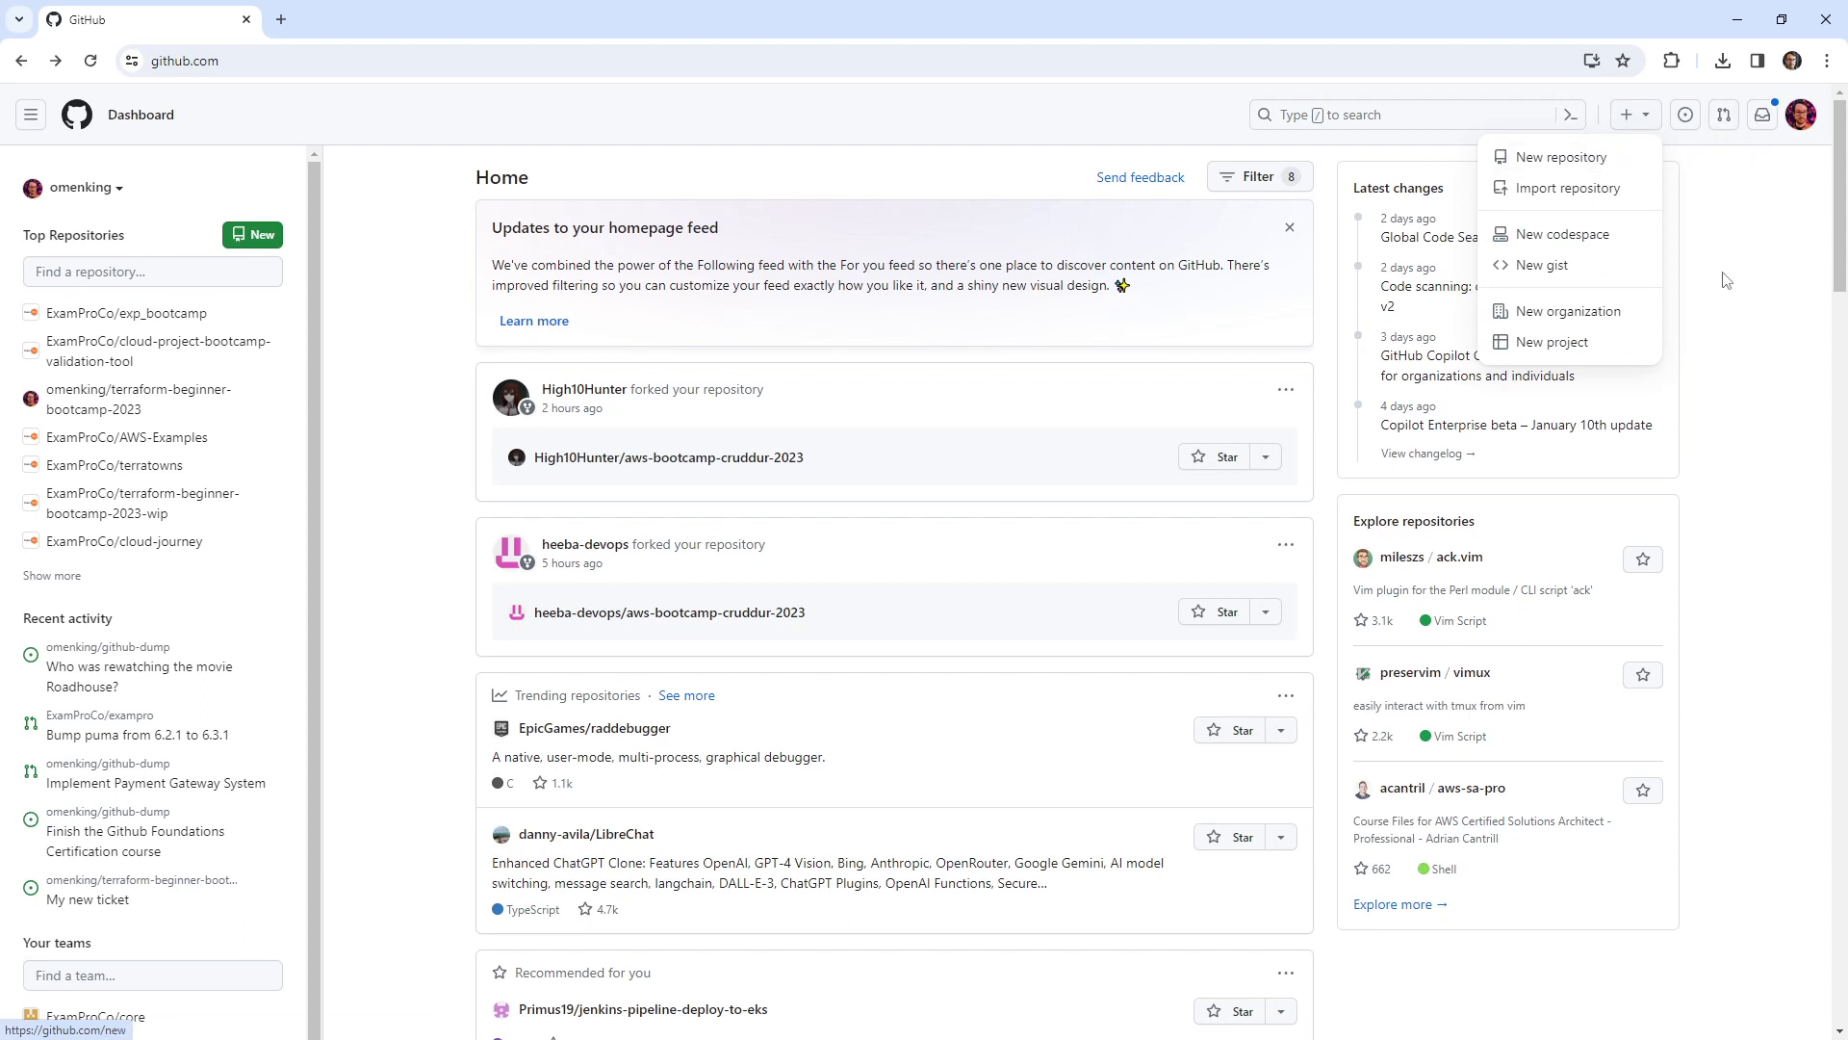
left_click(424, 347)
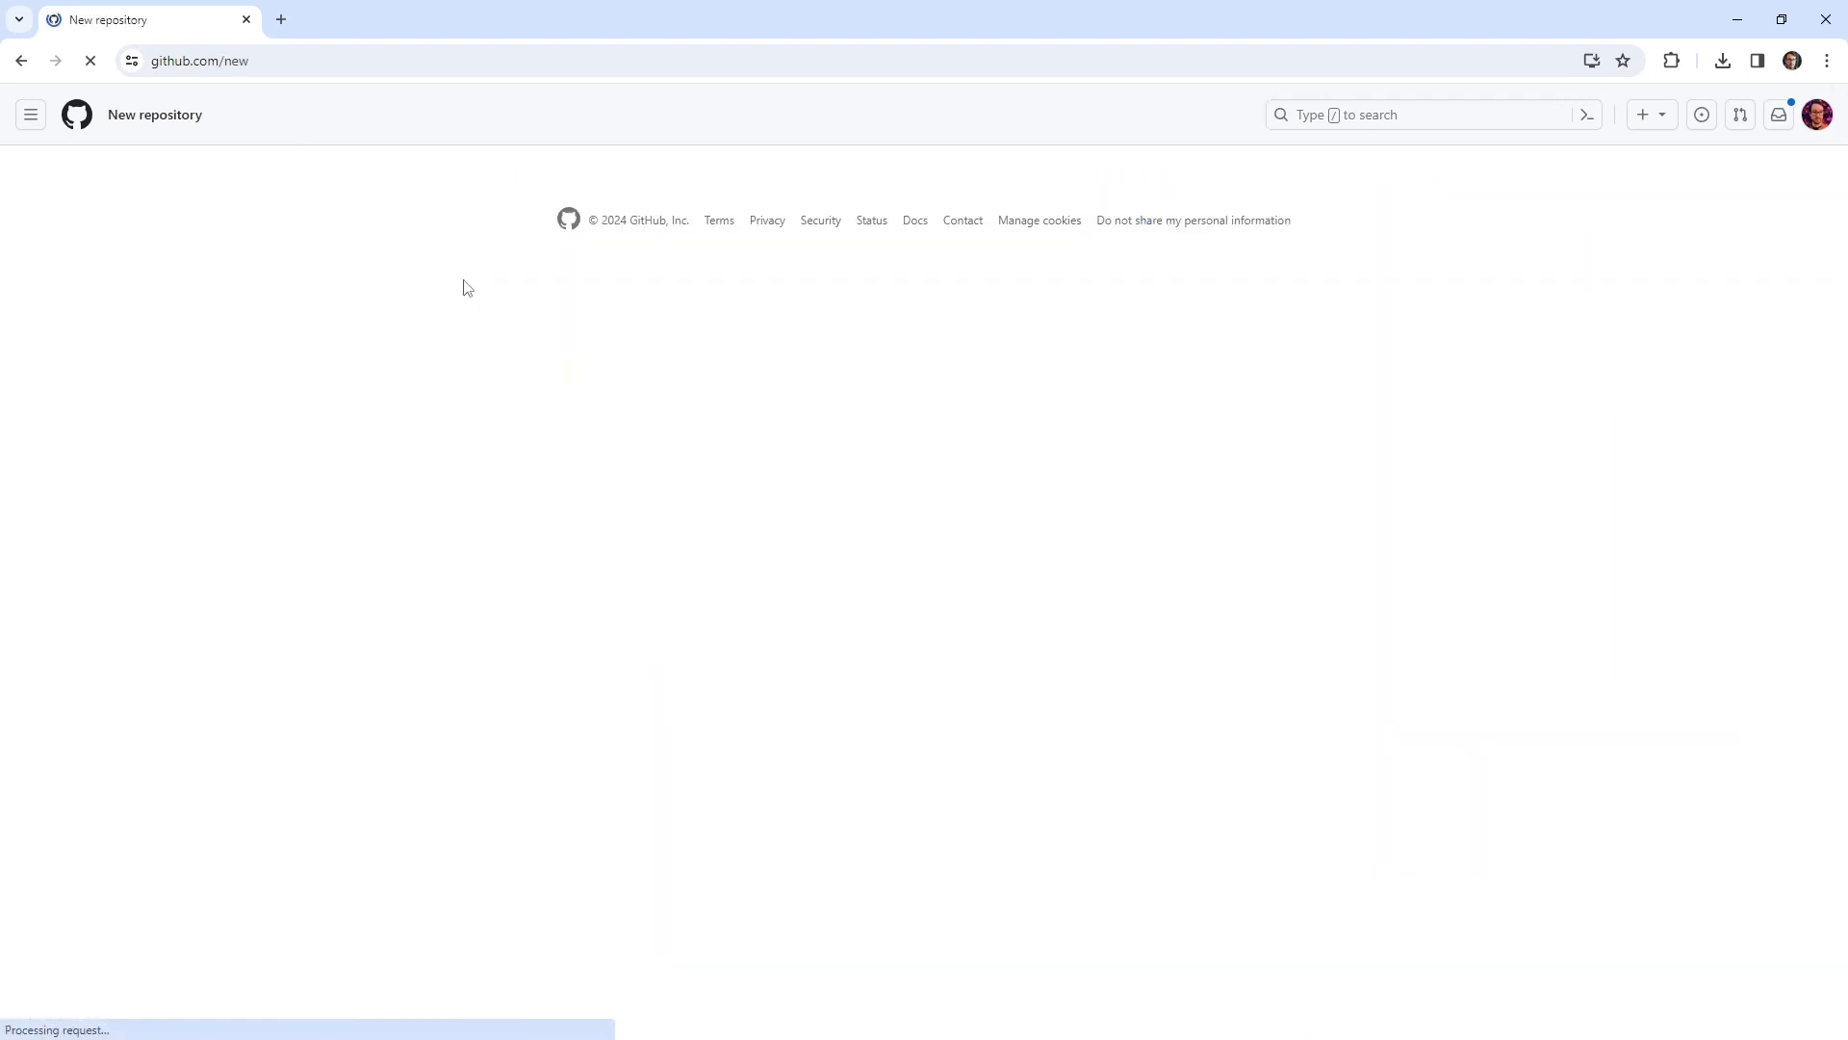
Create the public Github-Examples repository with a programmatic-examples description and a README
left_click(650, 466)
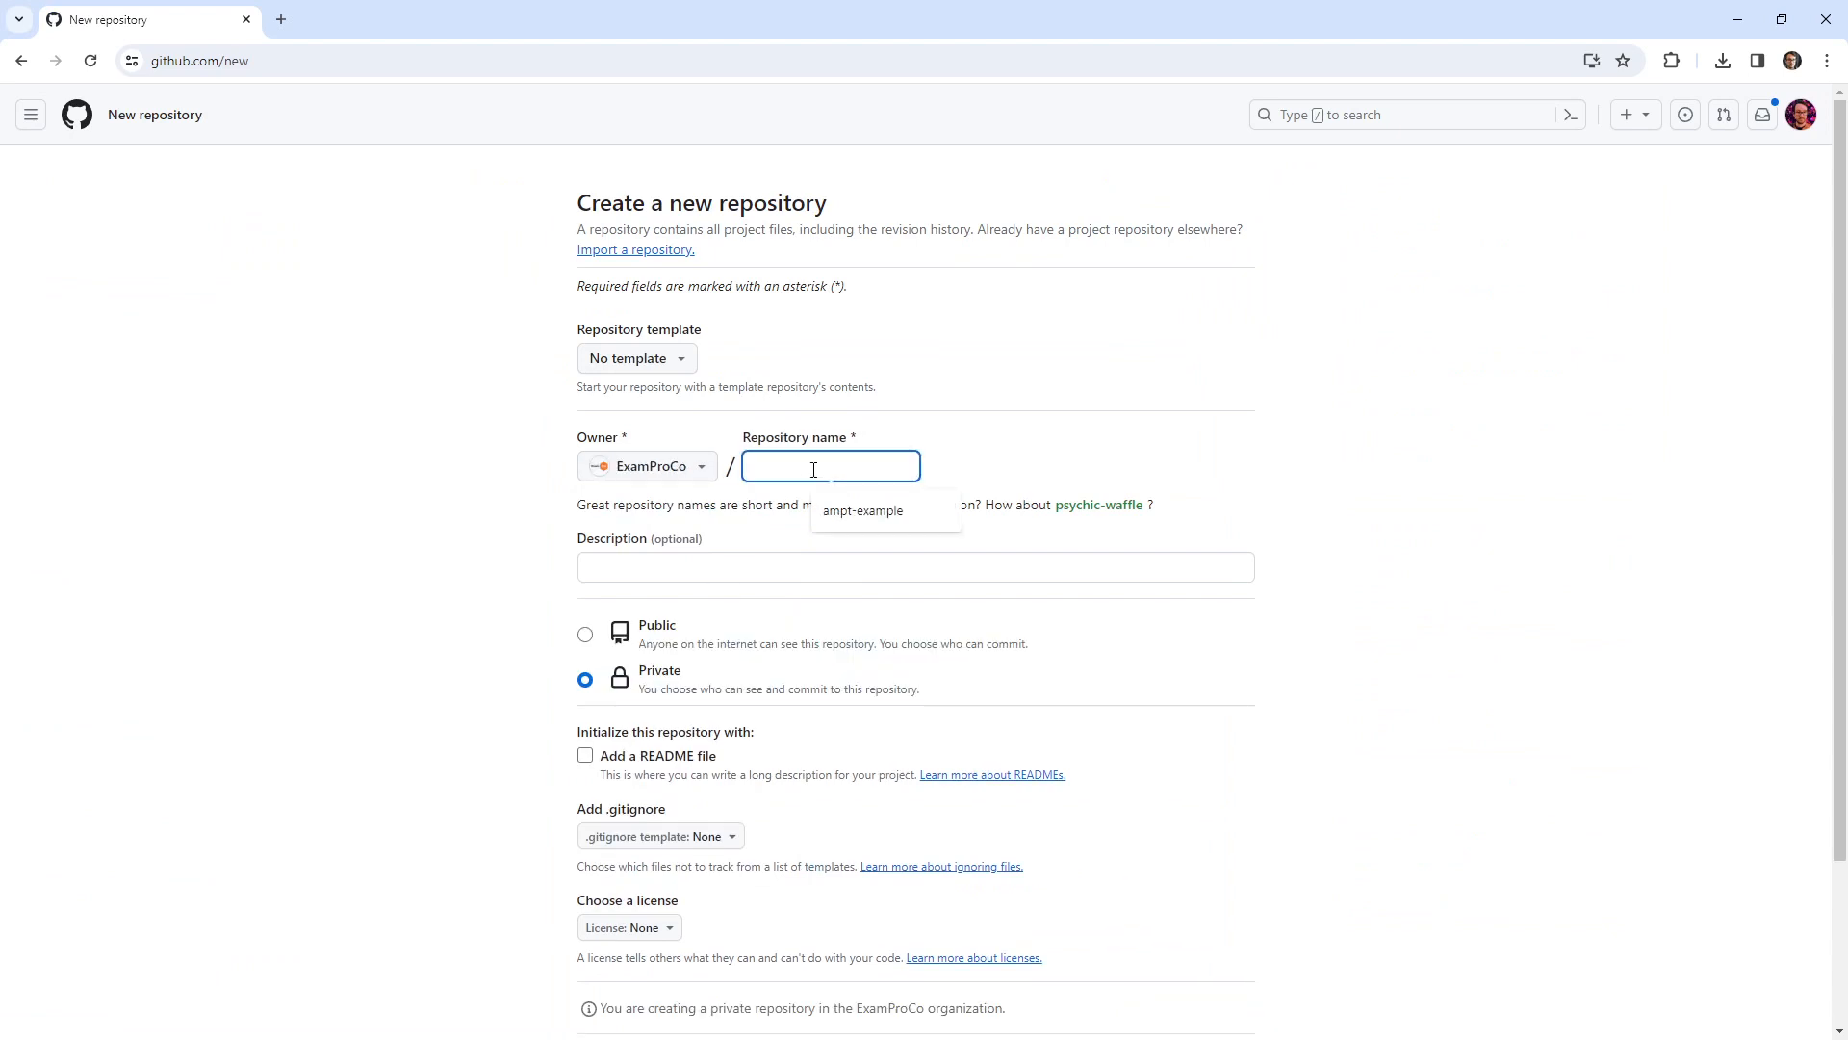
type("Github-Examples")
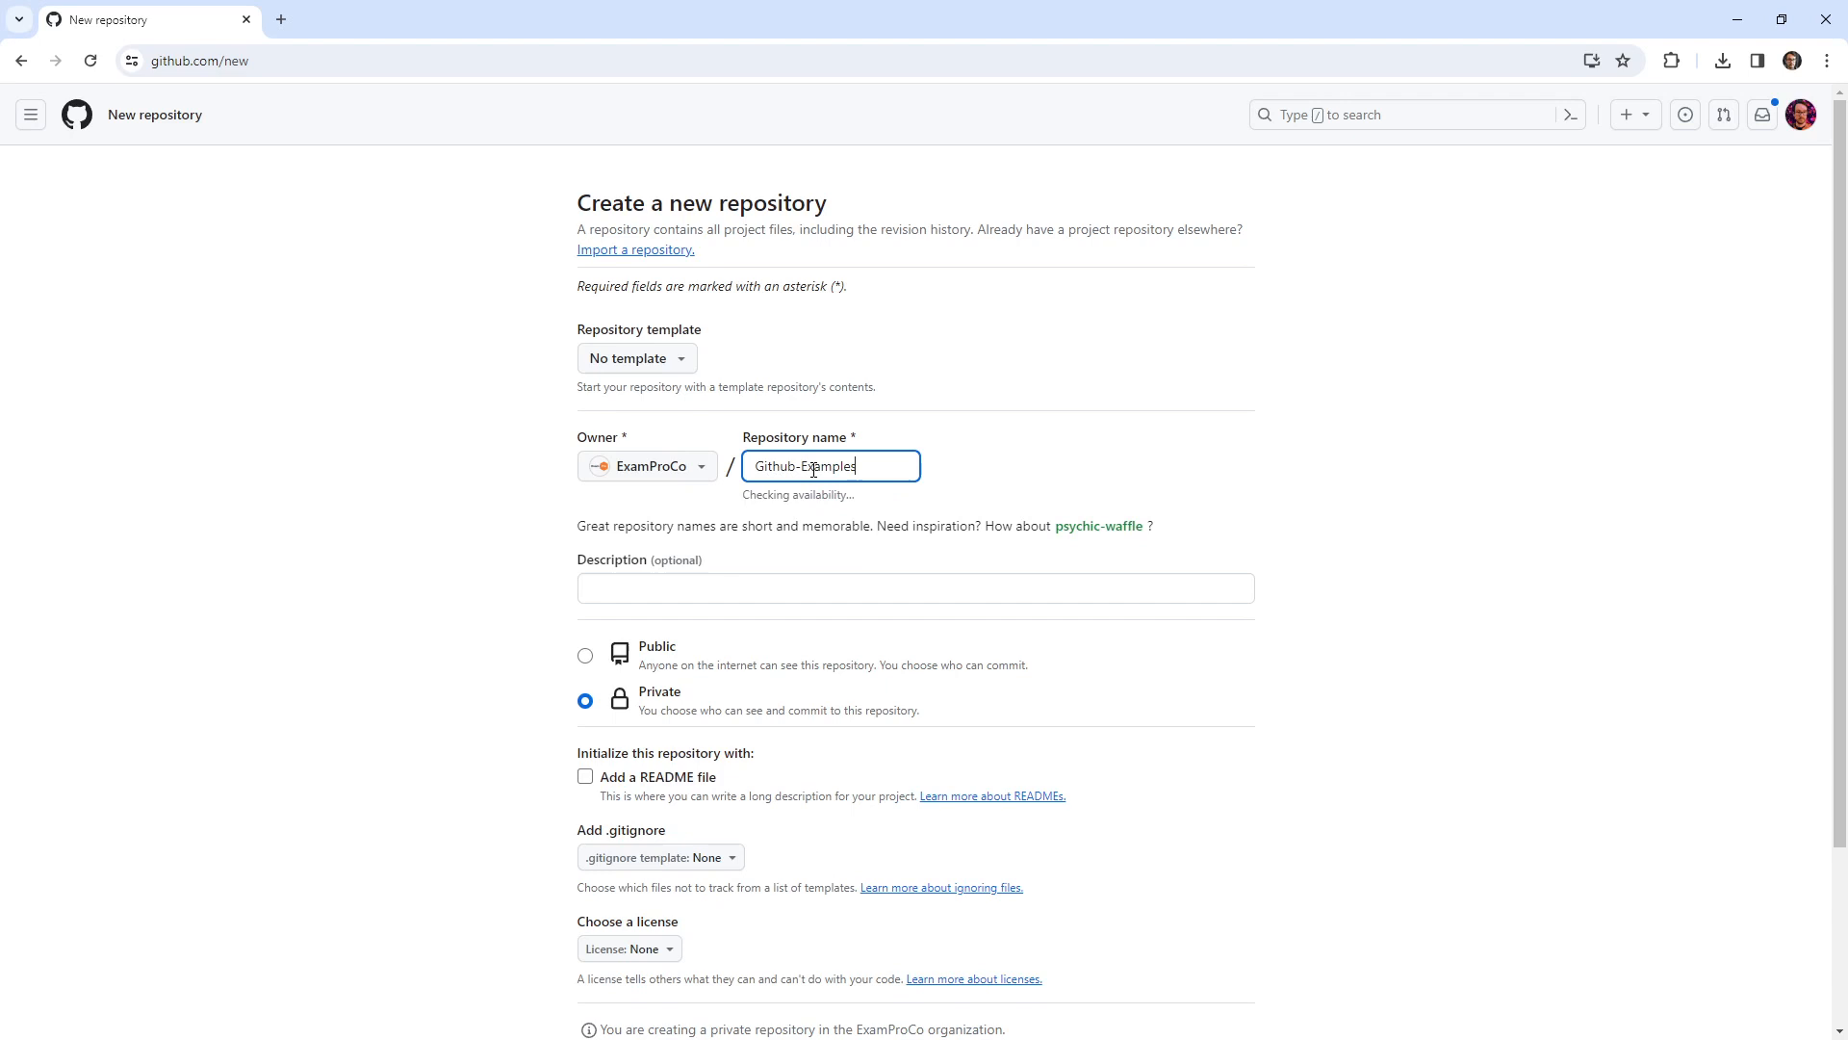
type("Th")
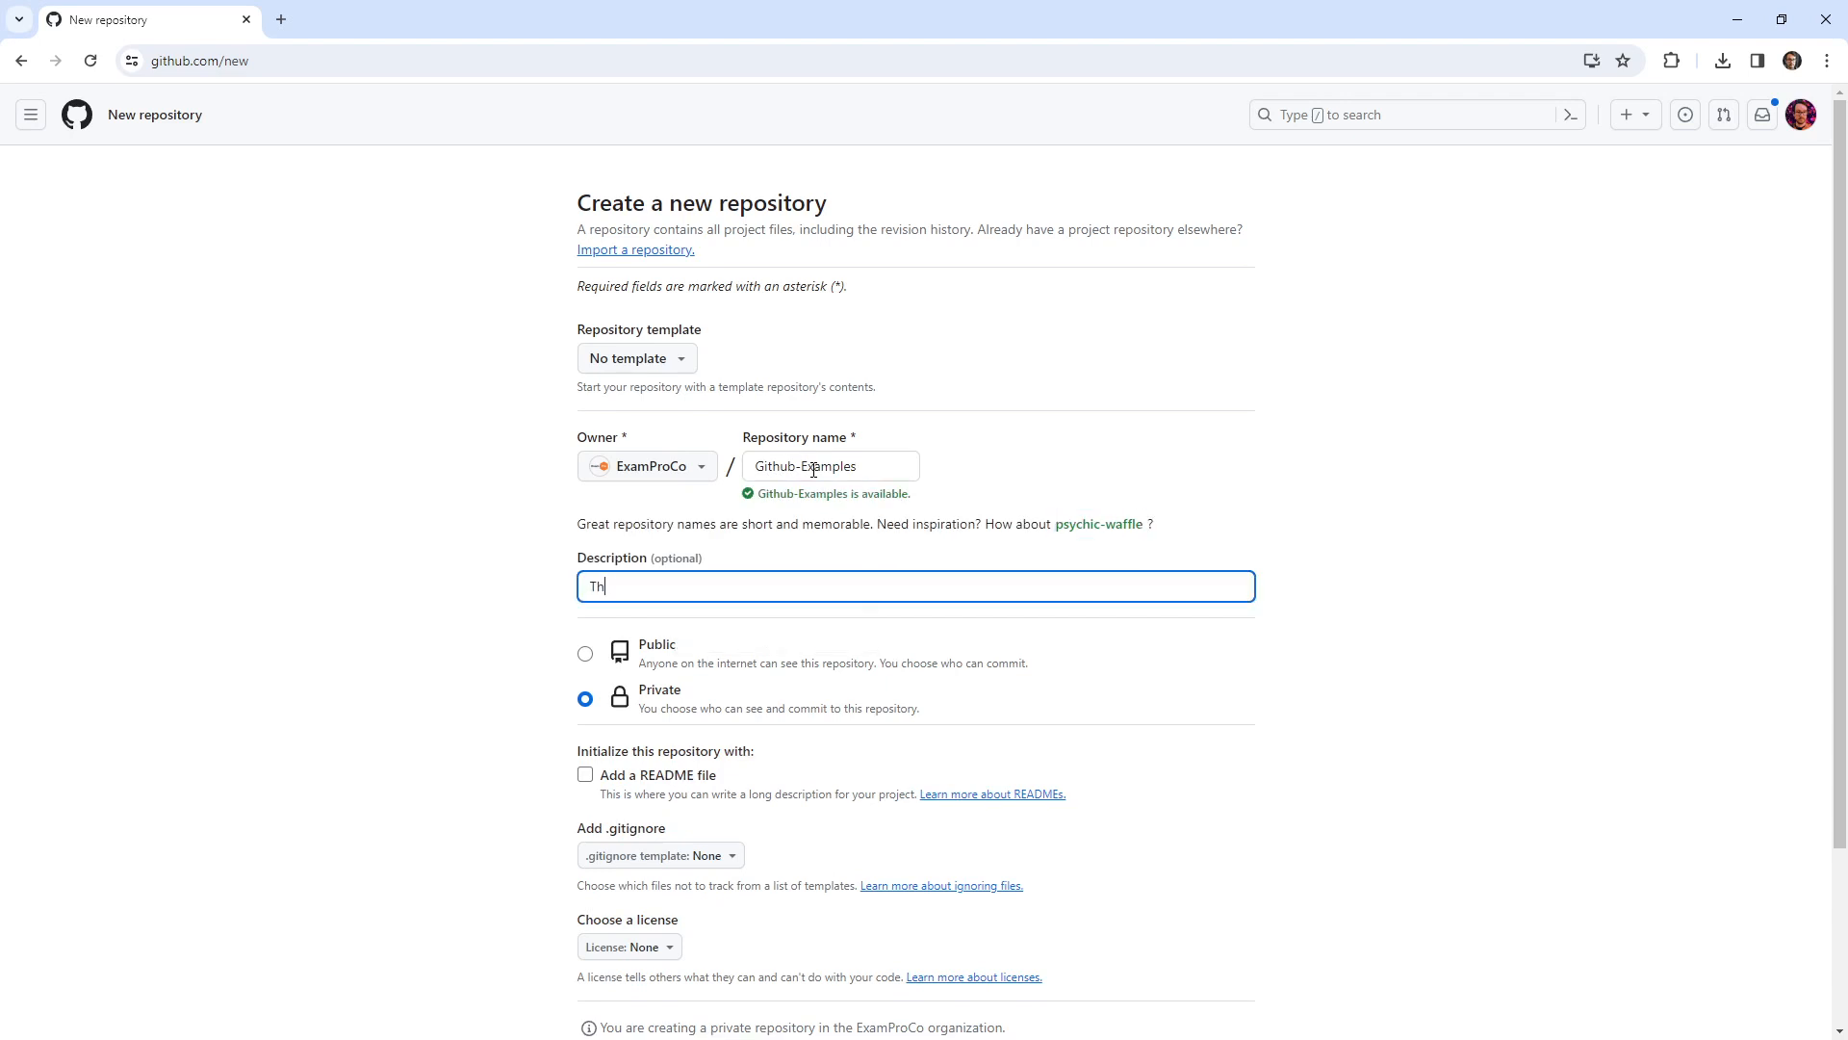
key("Backspace")
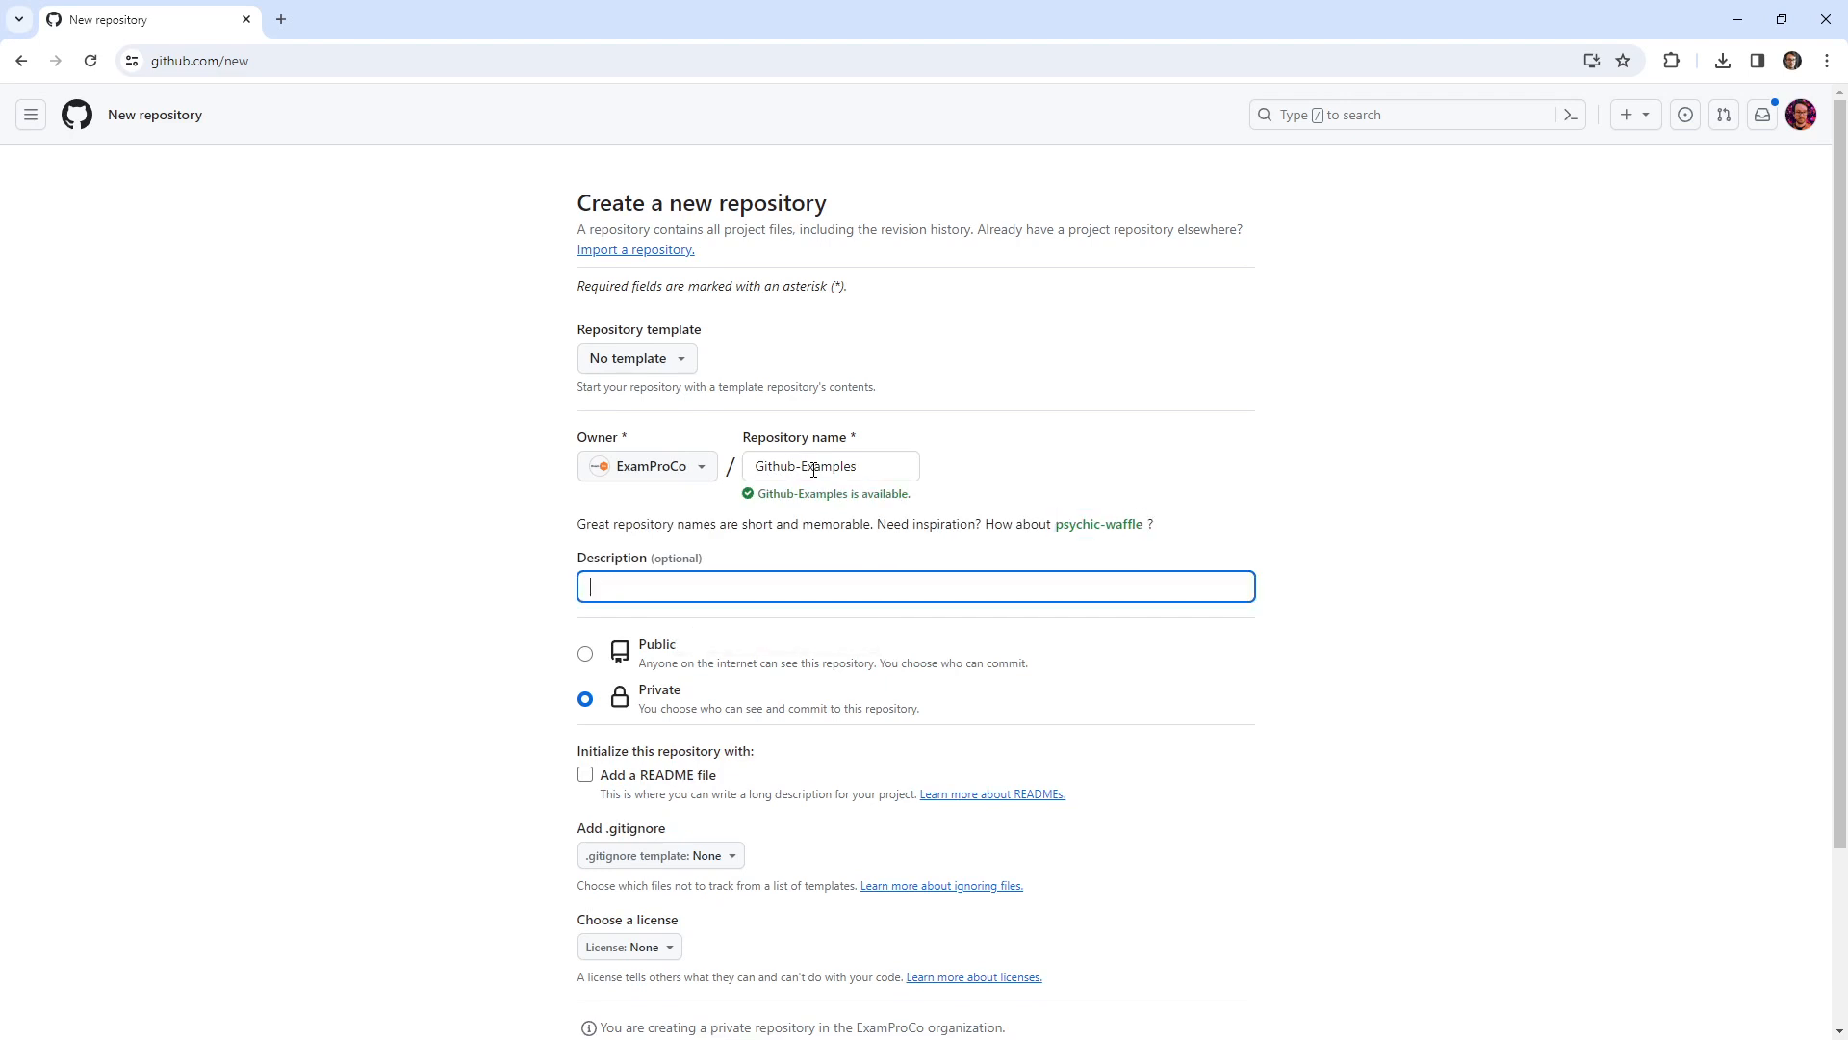
type("A repo")
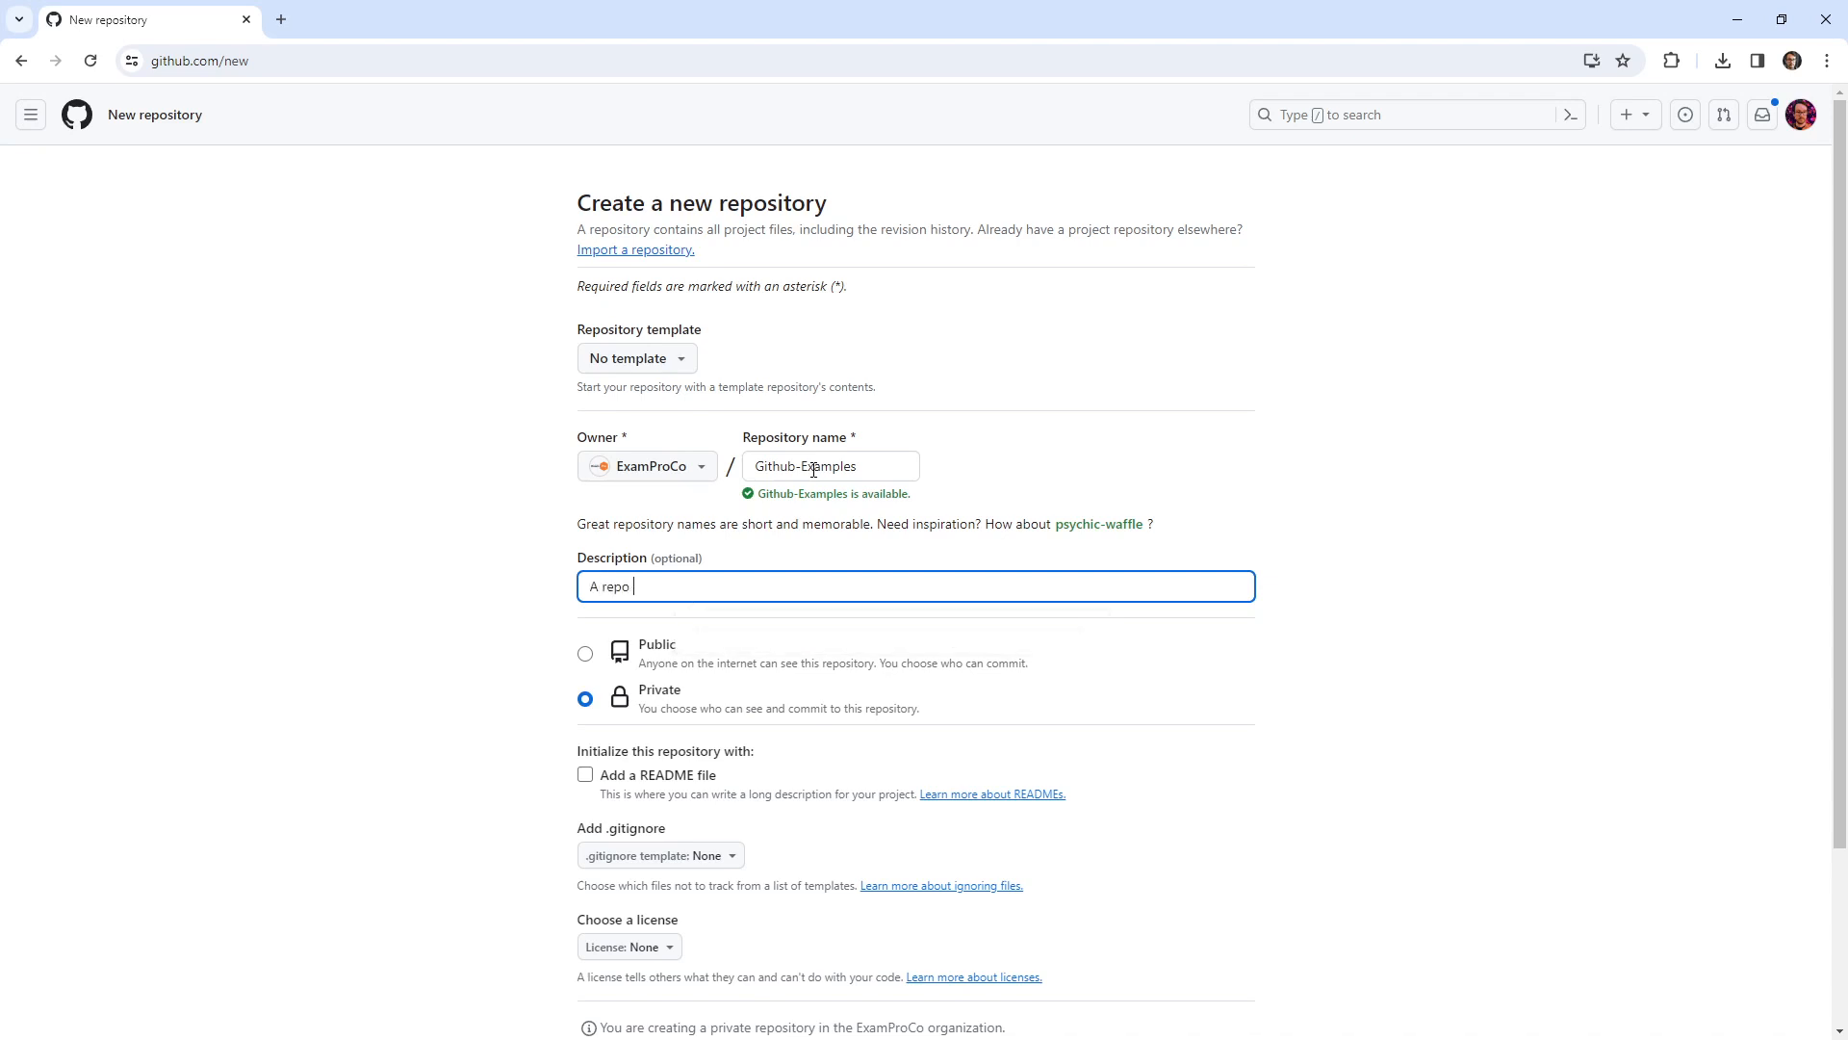
type("containing")
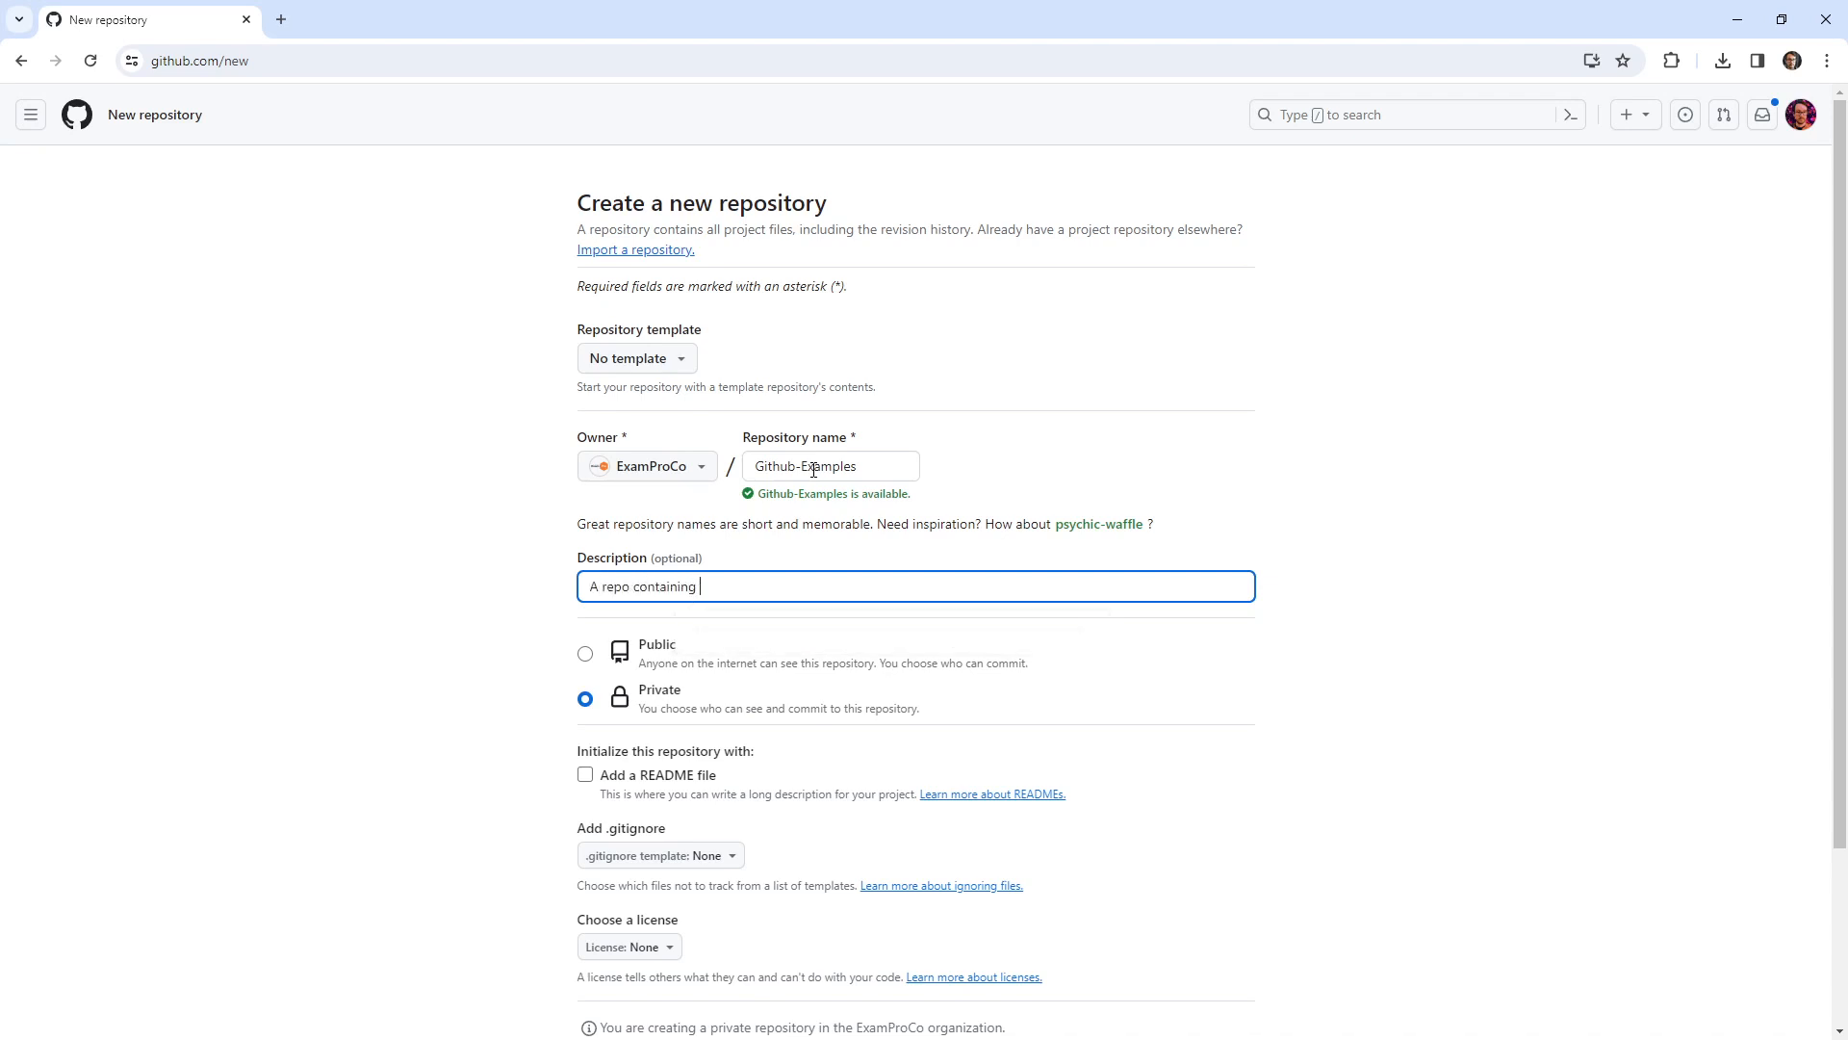
type("GitHub examples for")
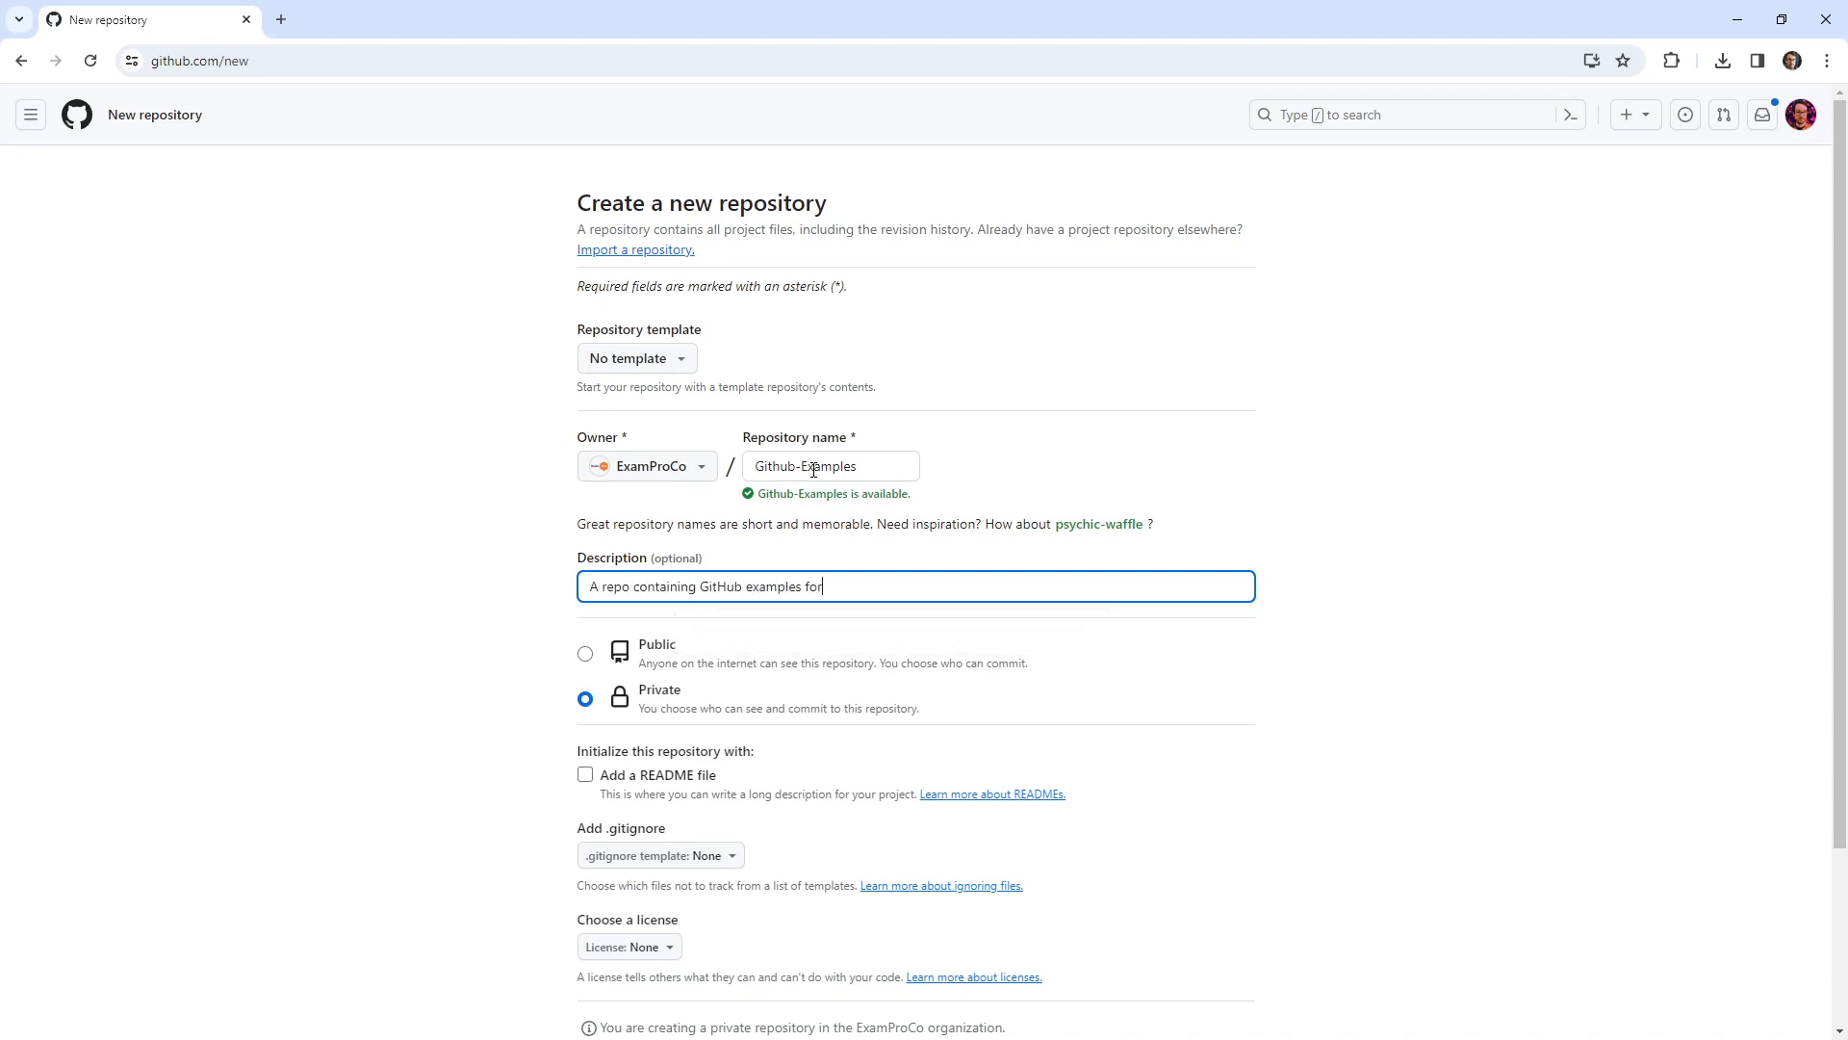
key("Backspace")
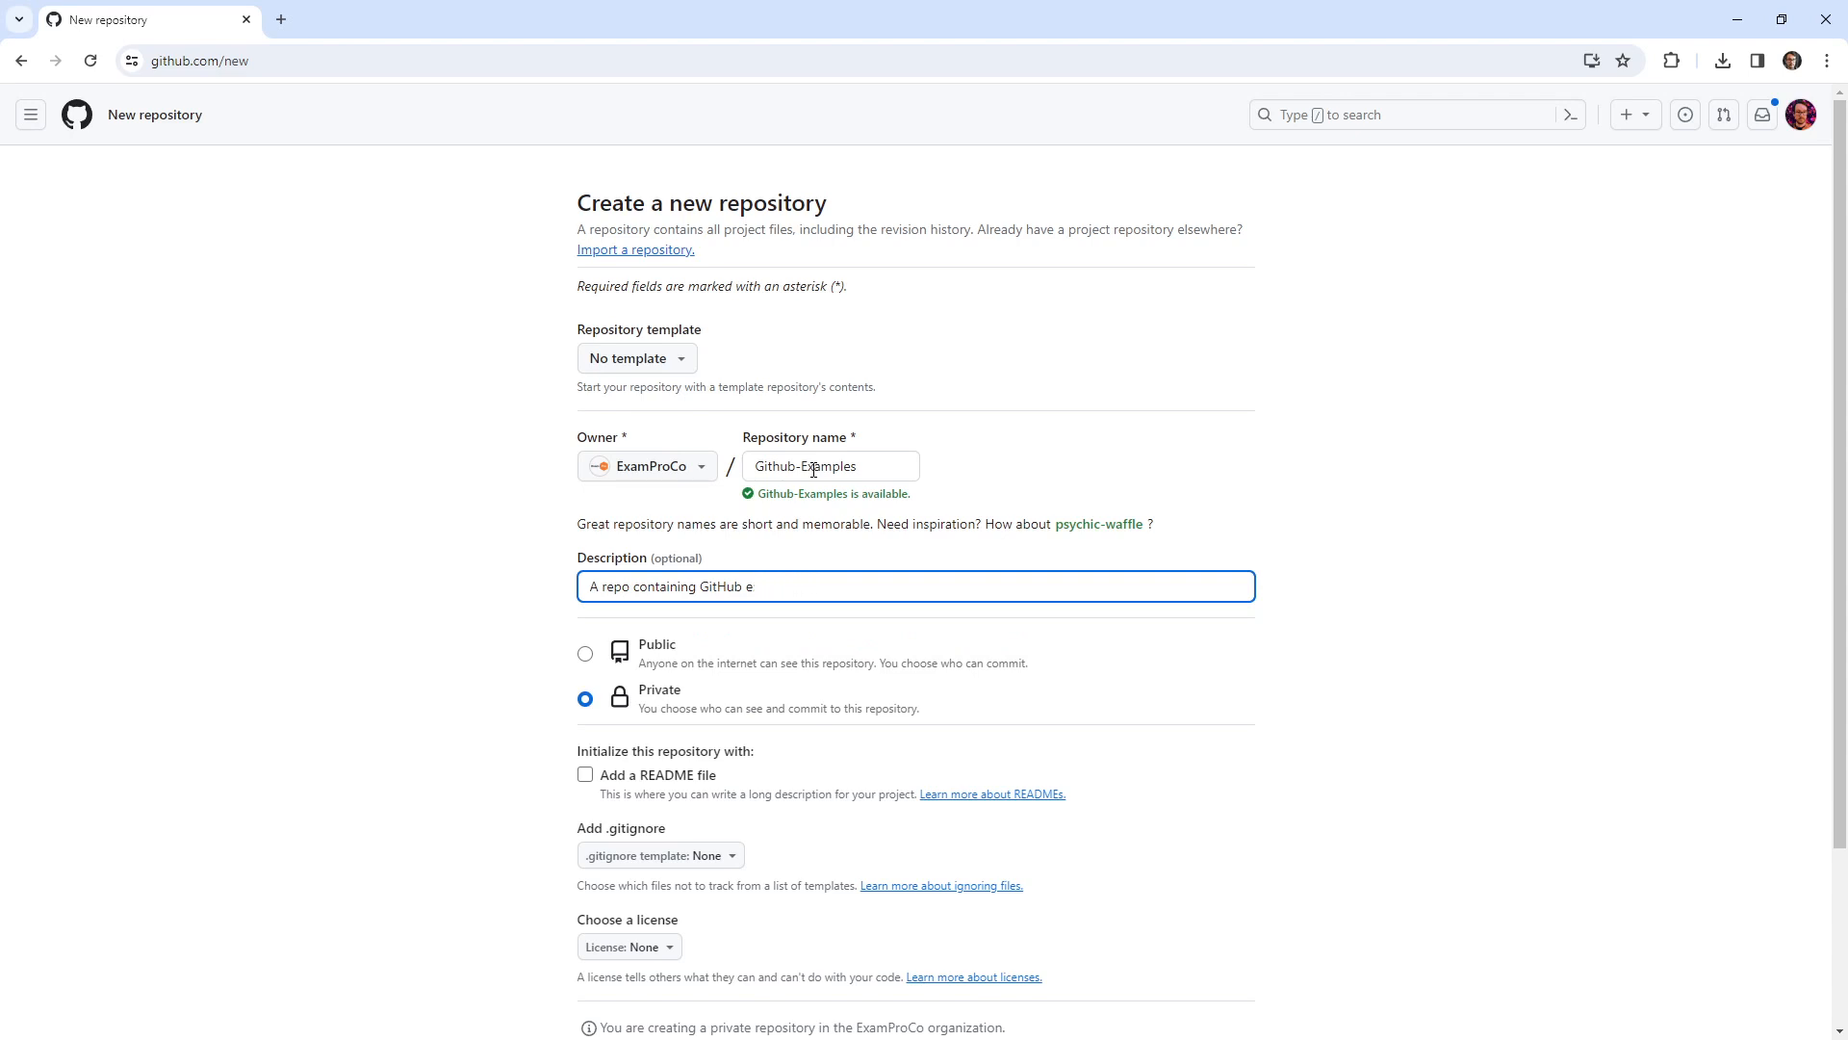
type("for programm")
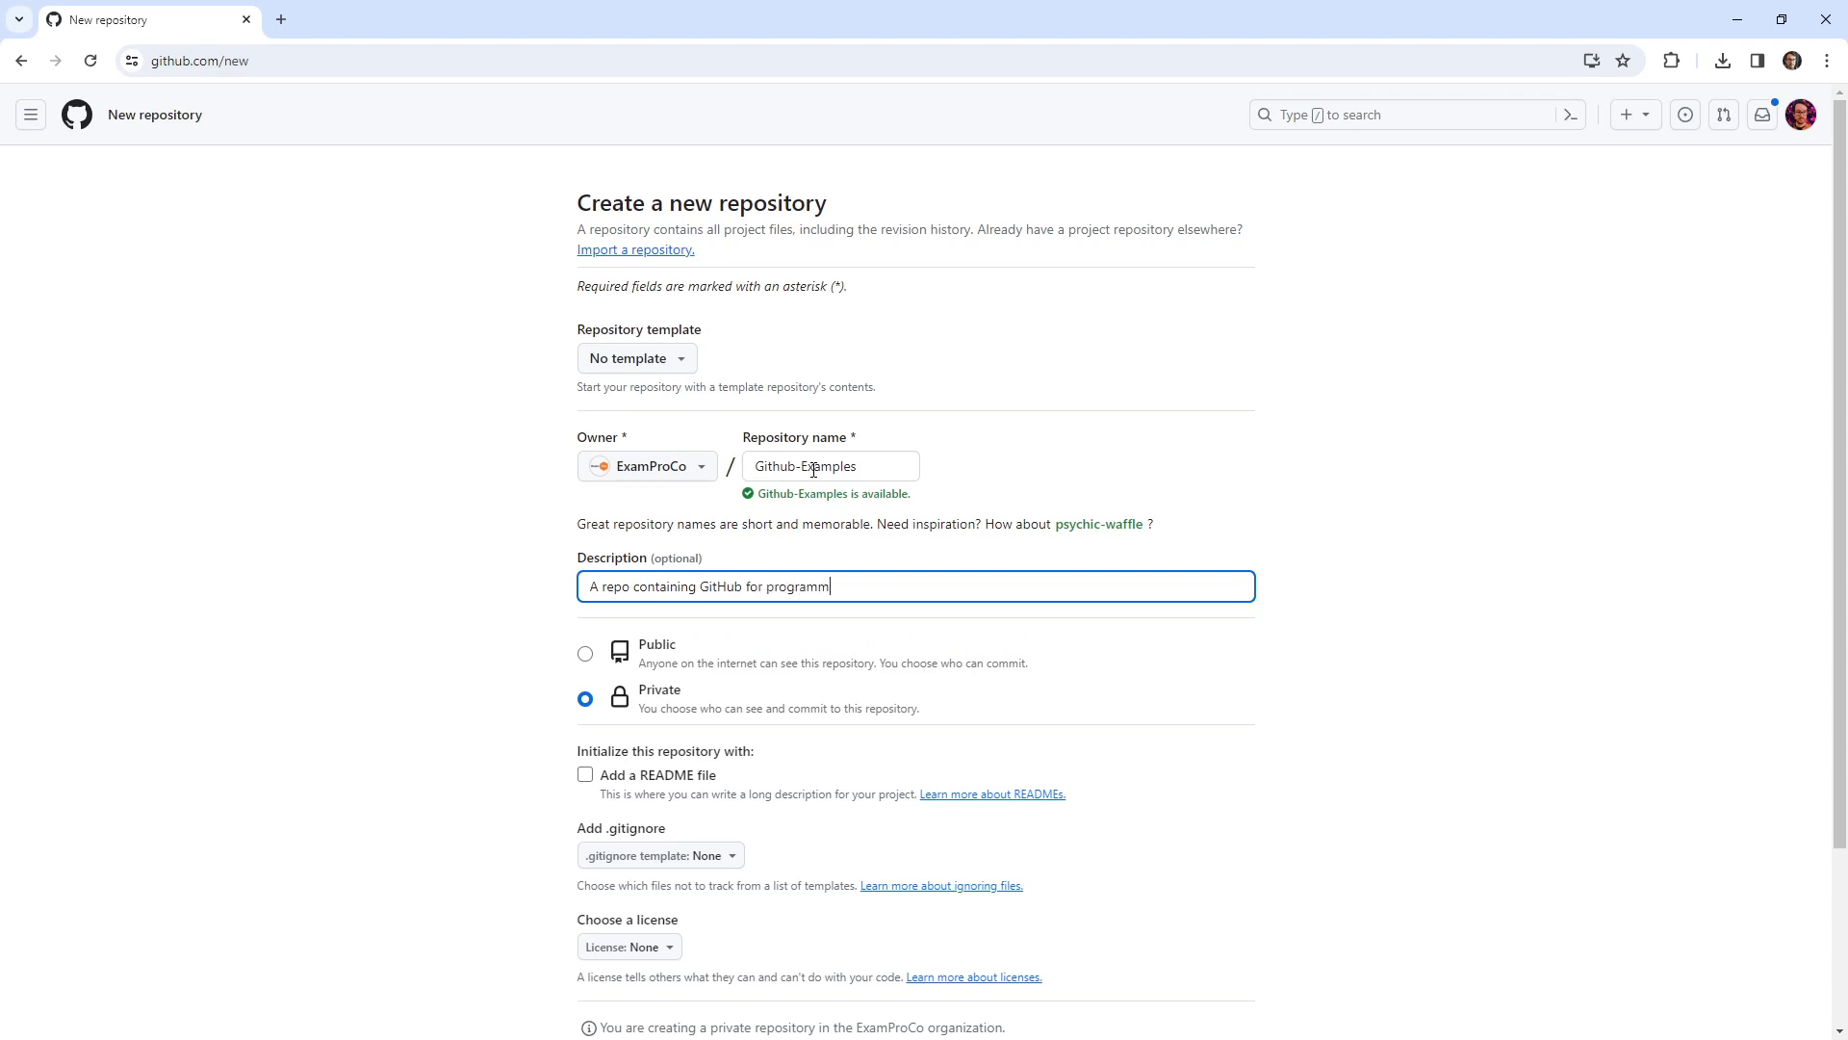
type("atic examples")
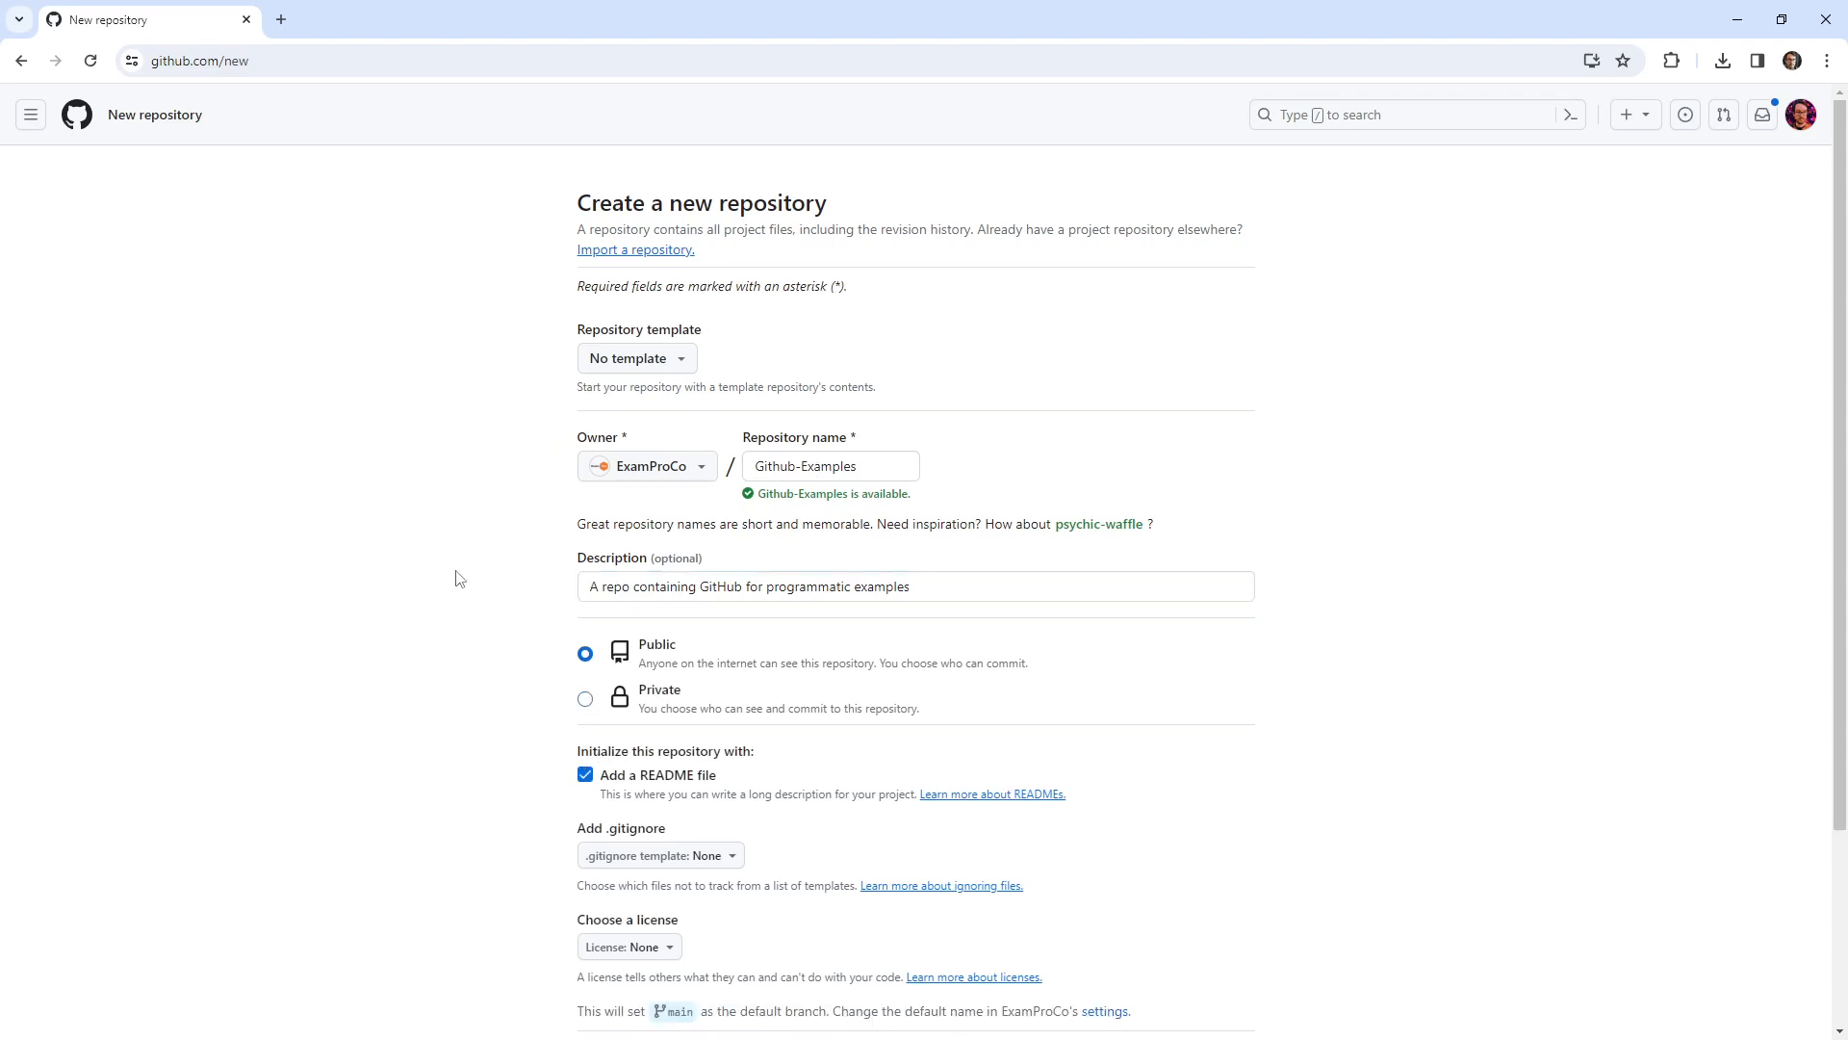
left_click(1175, 859)
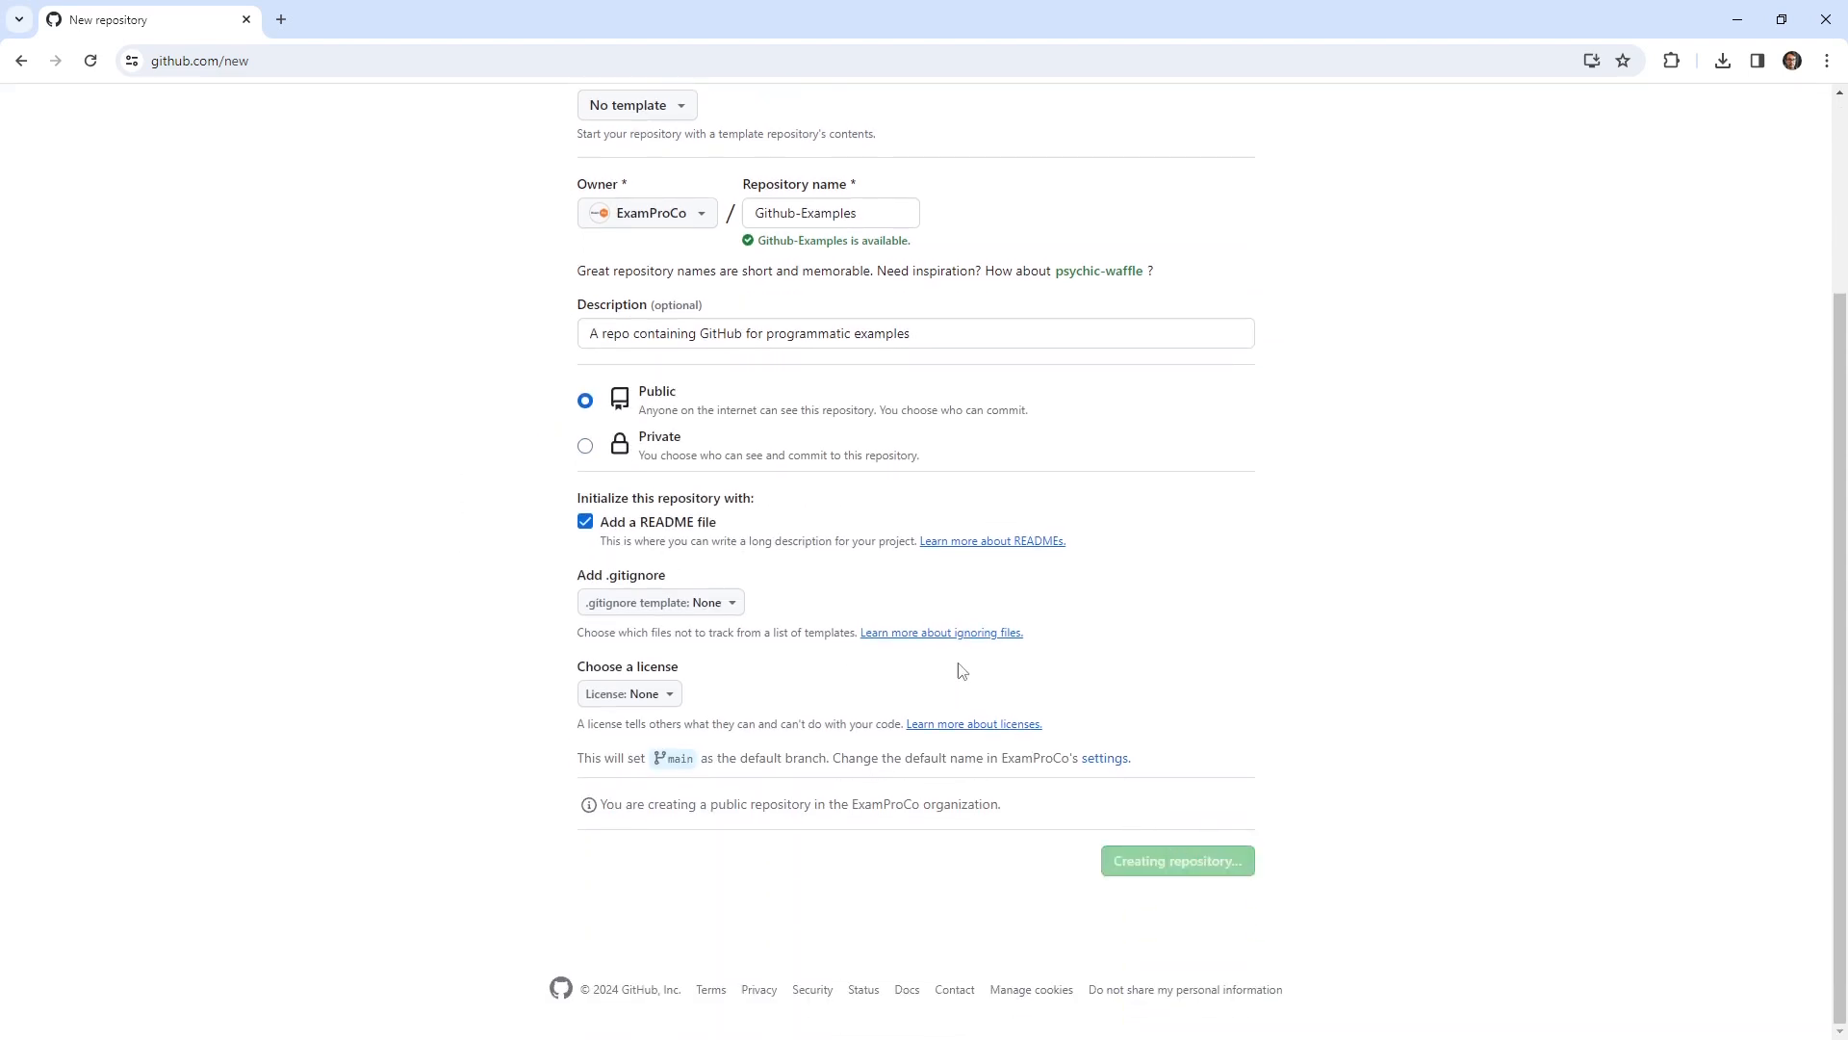
Confirm ExamProCo/Github-Examples loaded with its README and check the signed-in account
left_click(1175, 860)
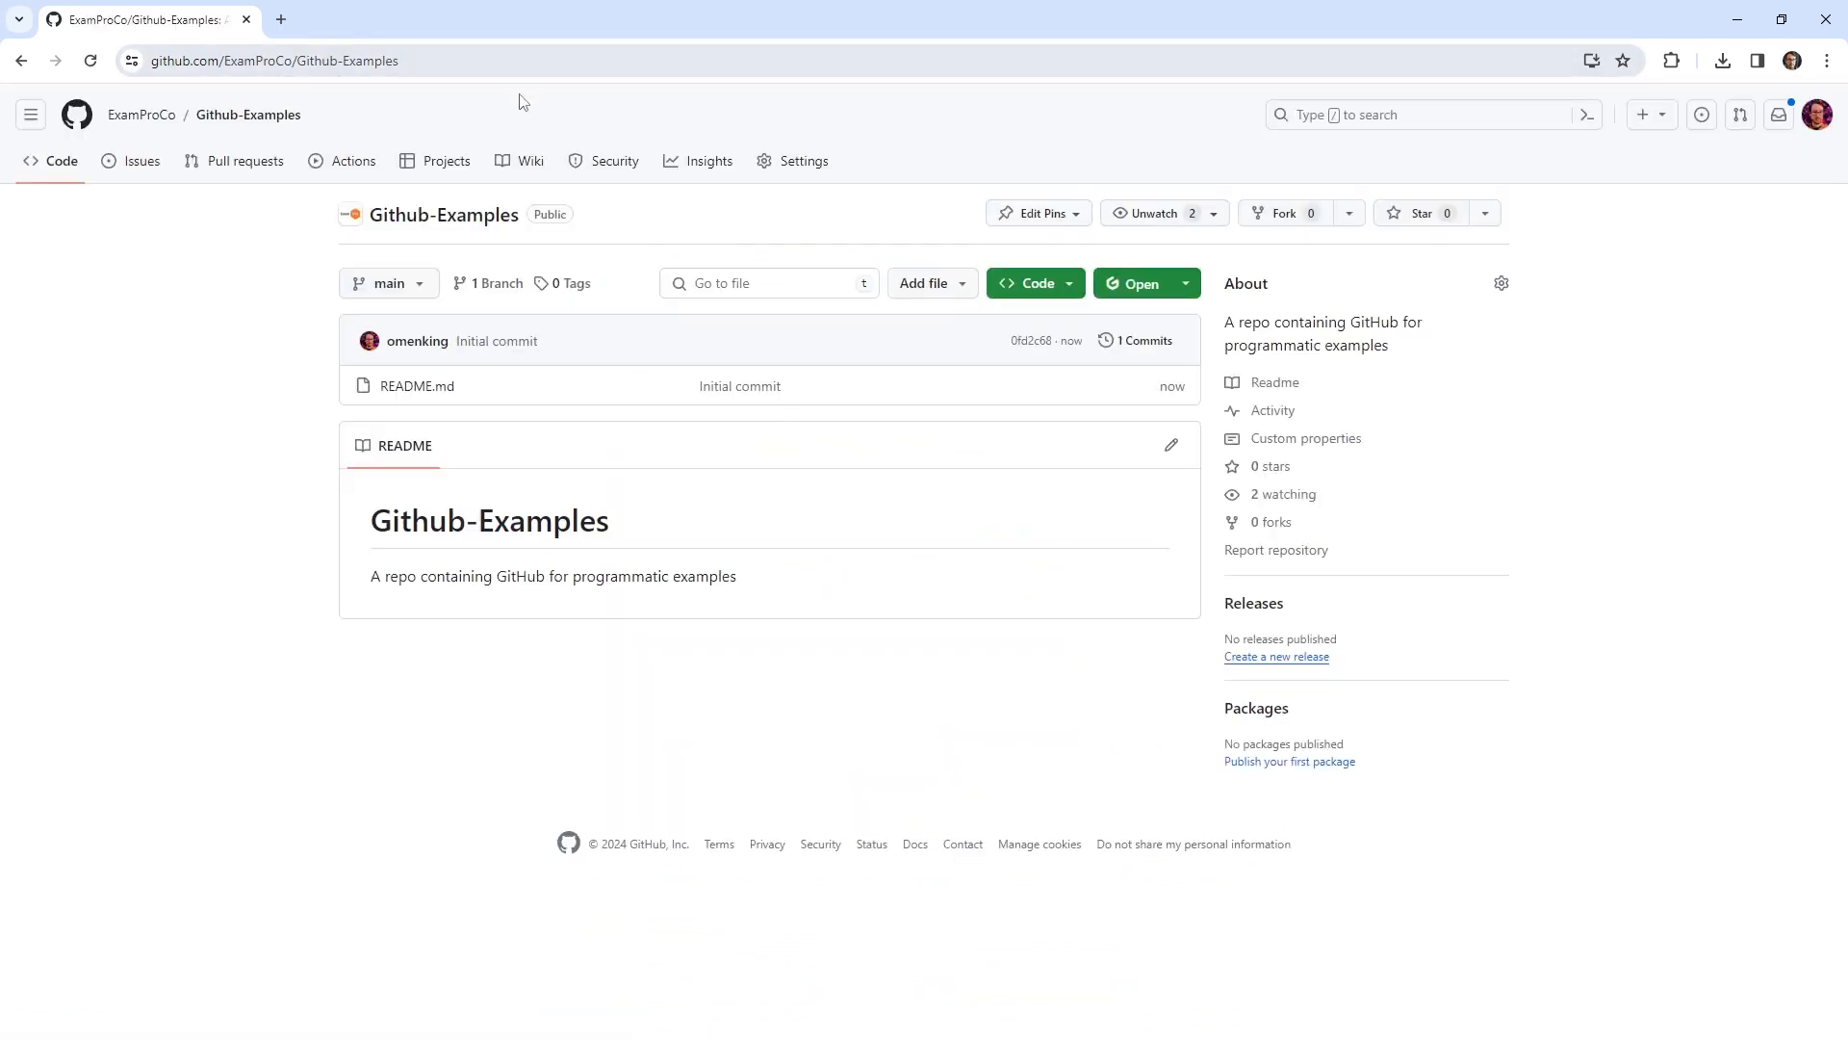
mouse_move(899, 201)
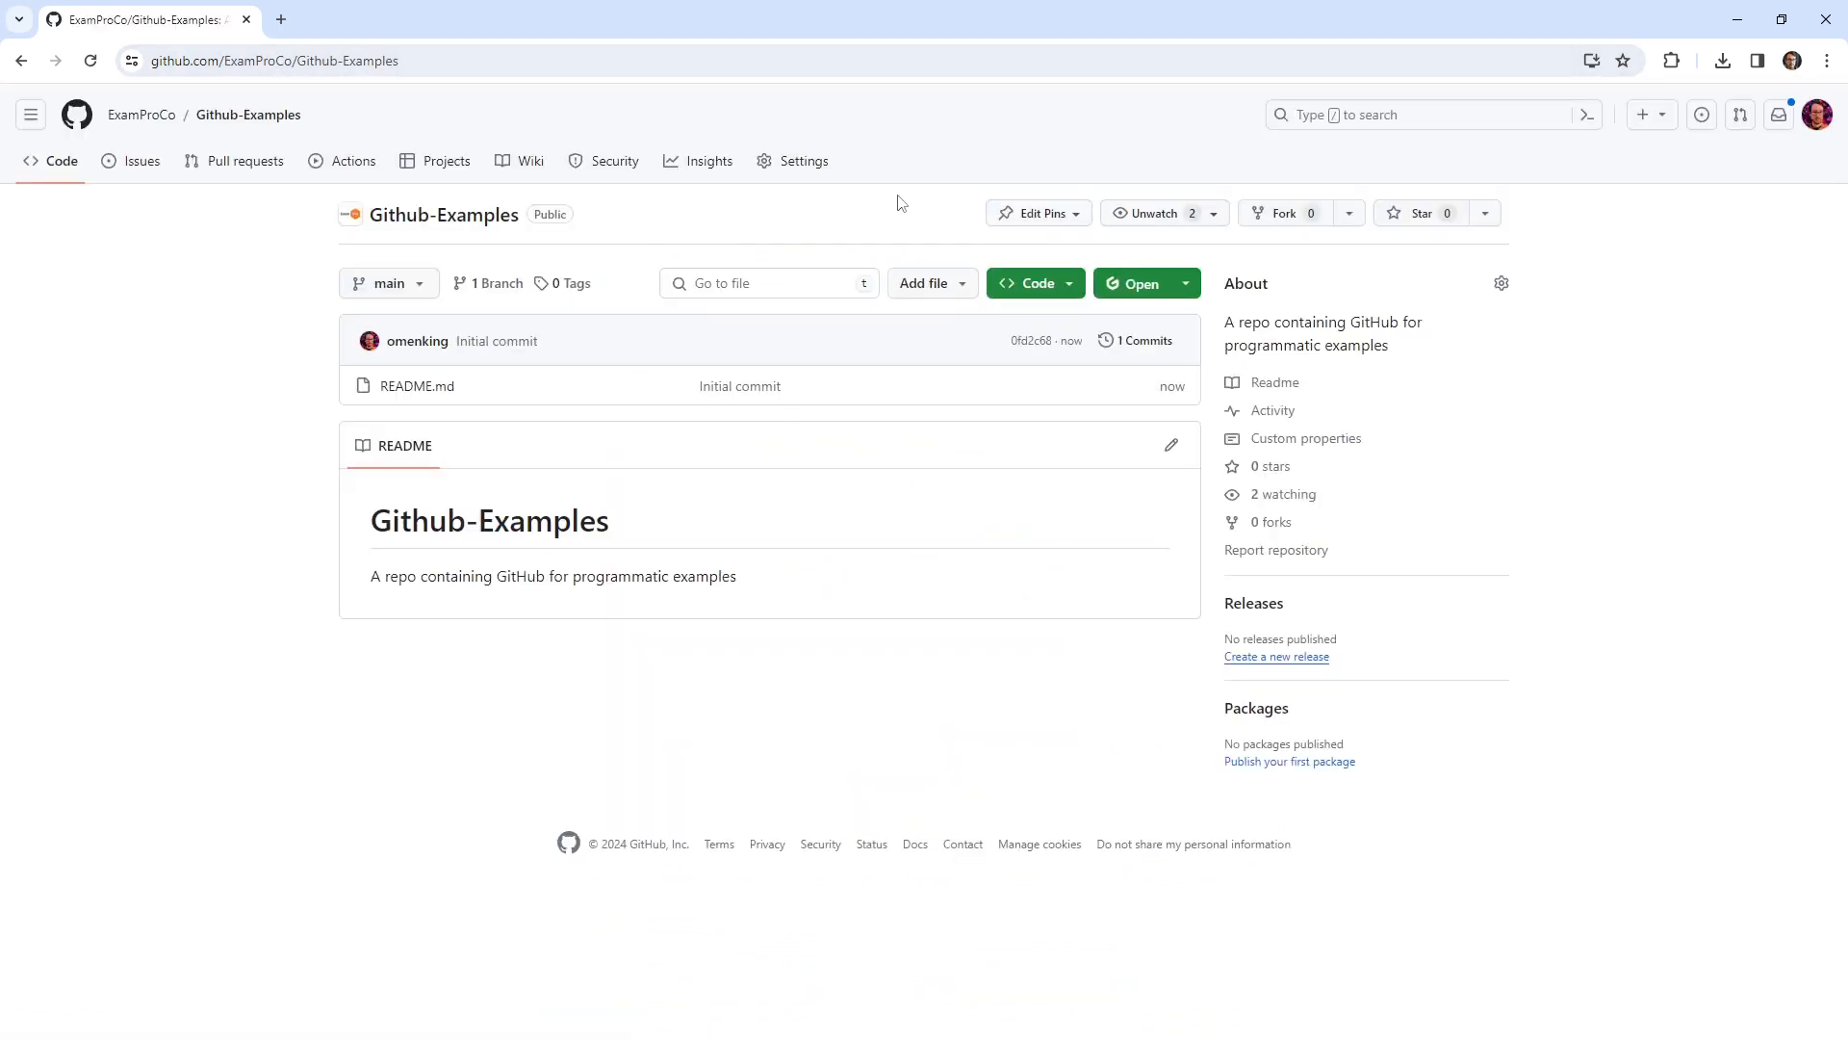
left_click(1816, 115)
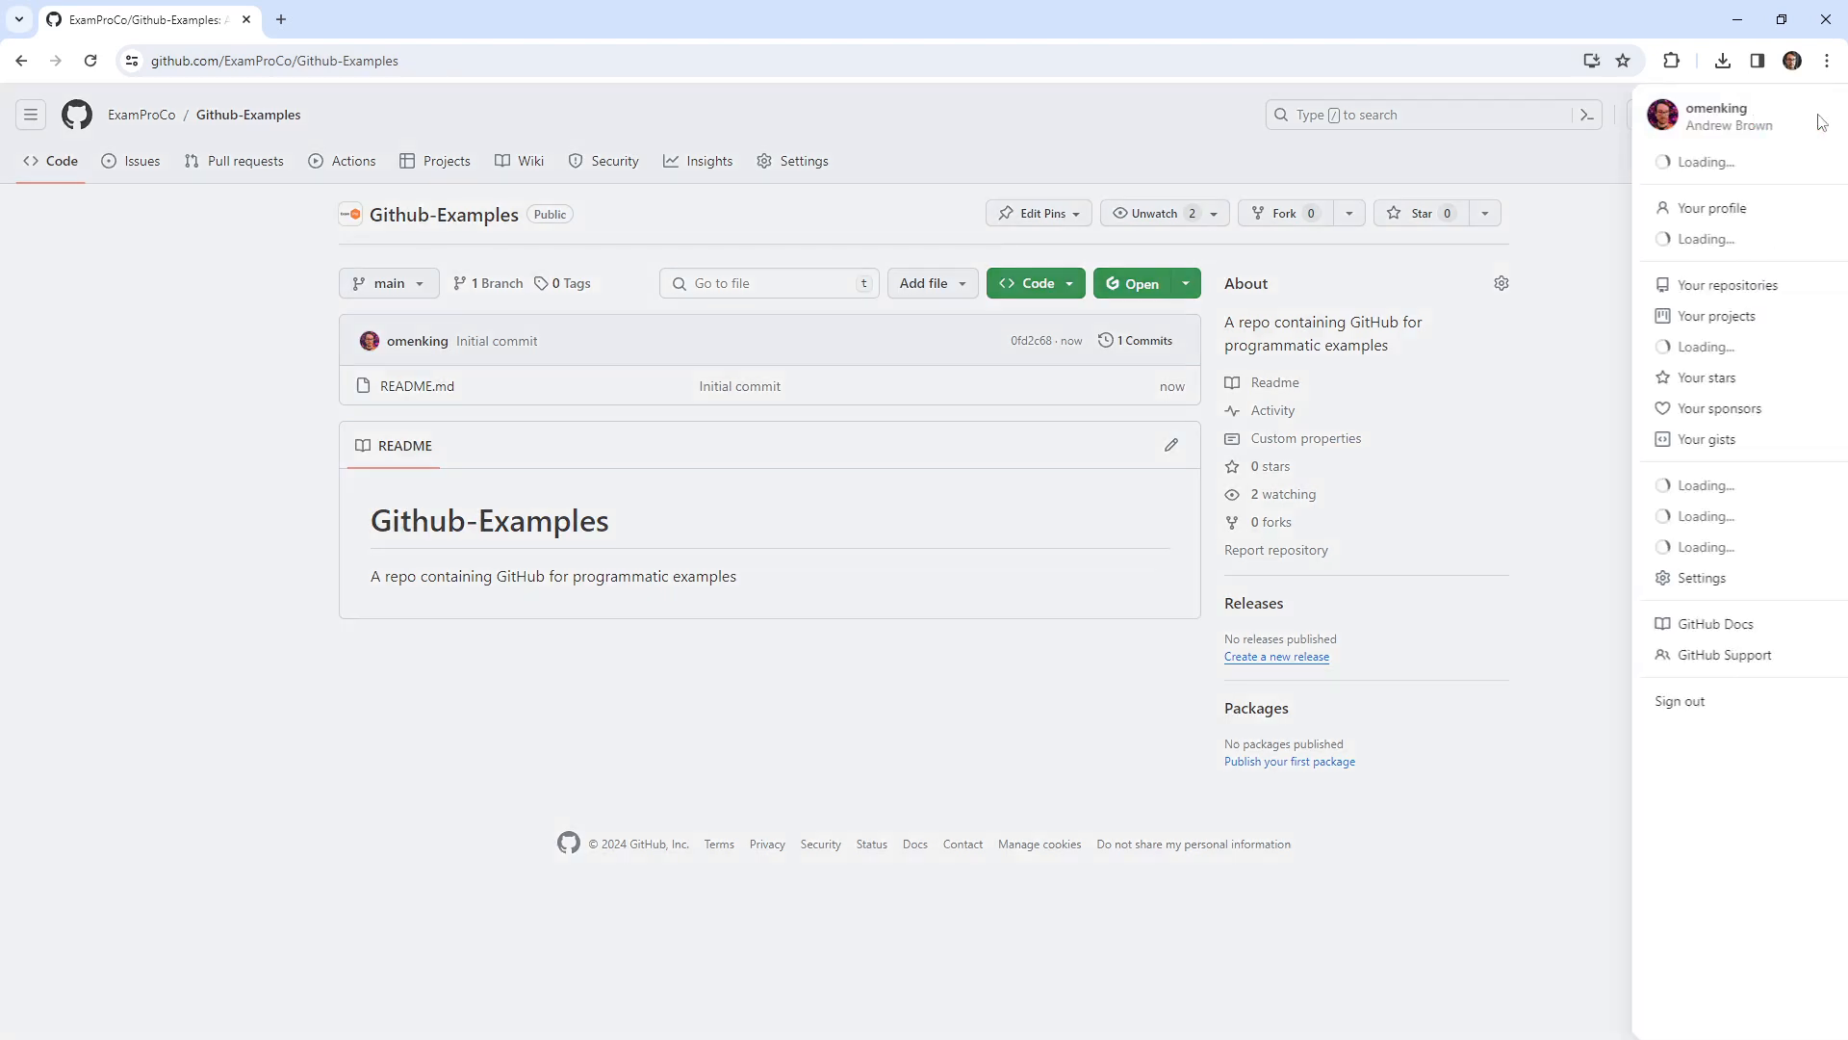
left_click(918, 763)
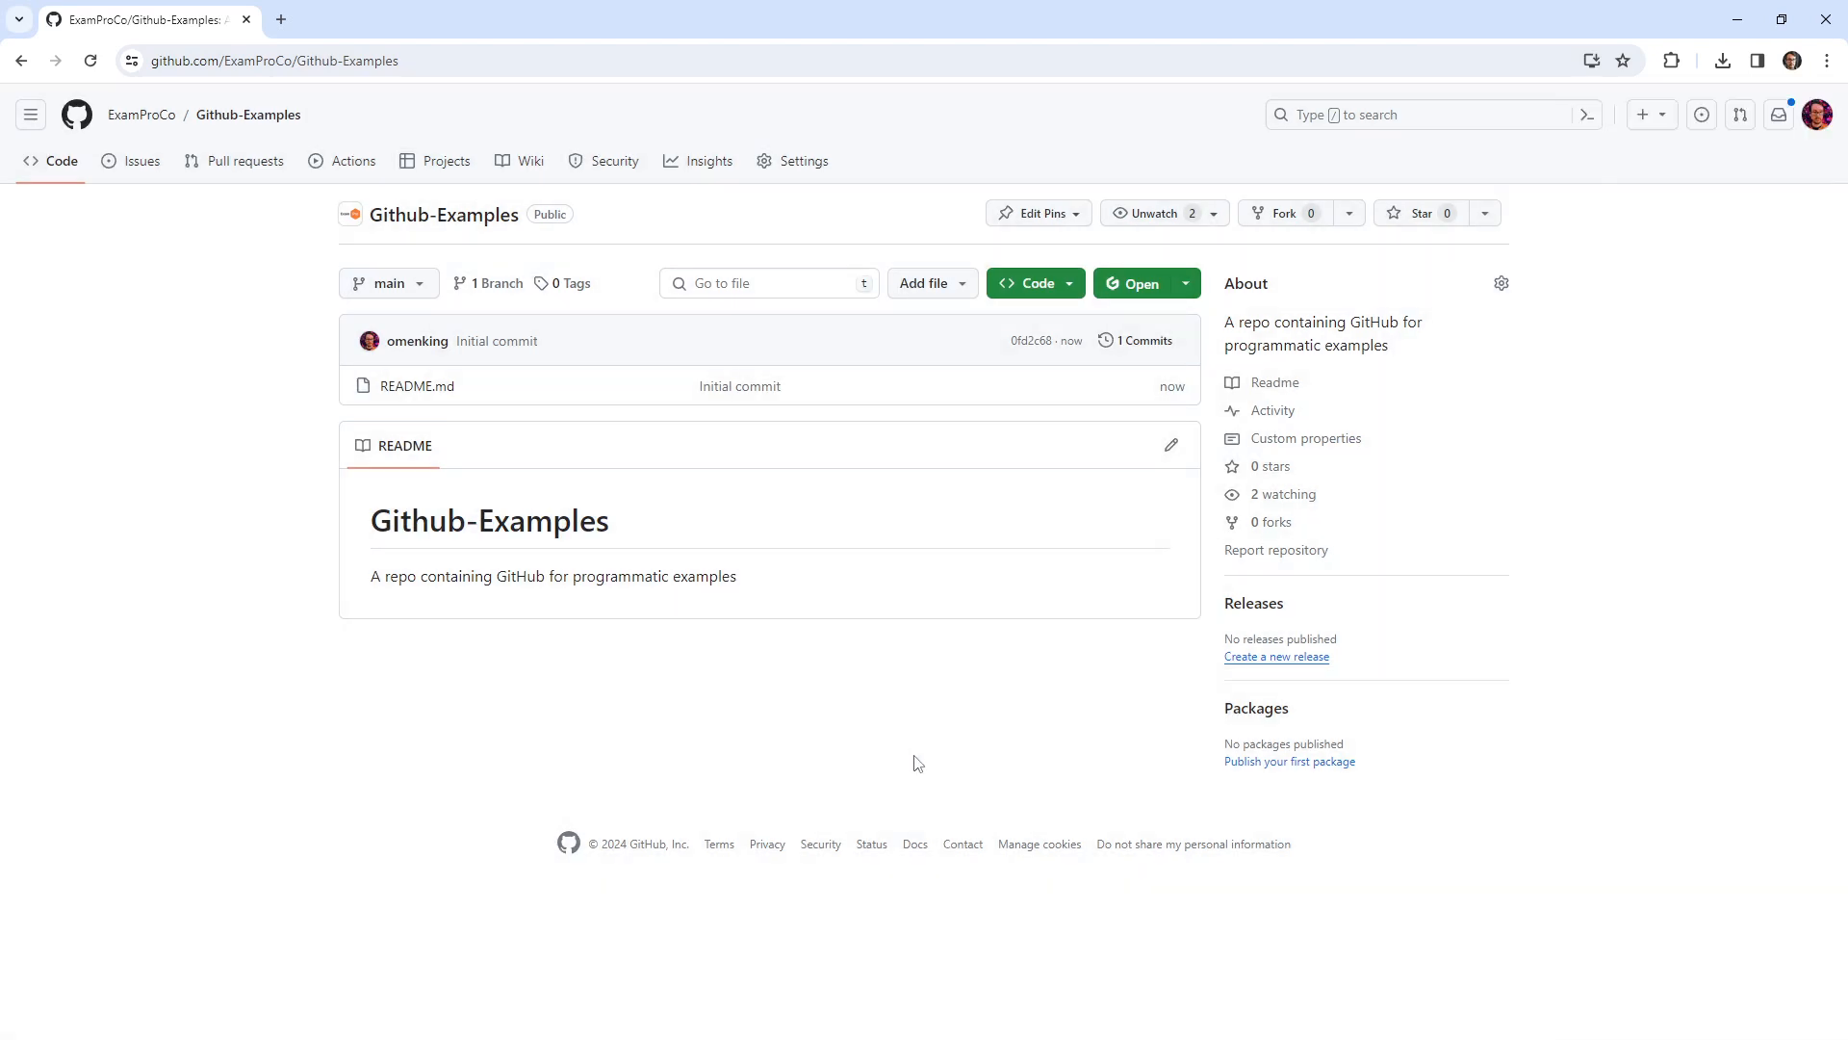